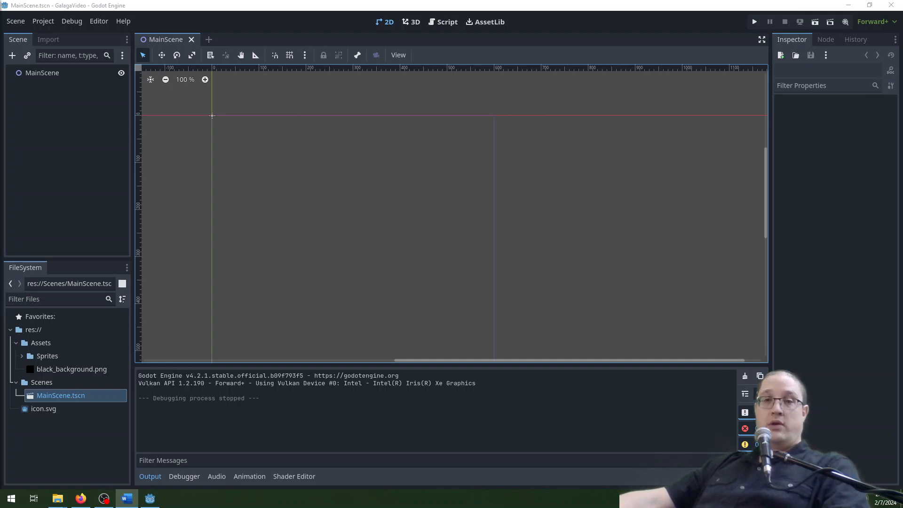
{"action": "mouse_move", "coordinate": [133, 419]}
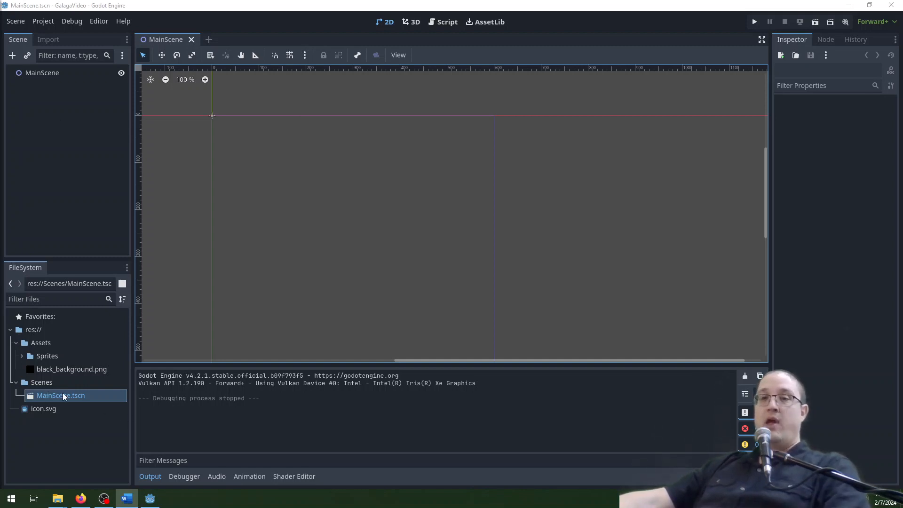
Create a new 2D scene named Player in the Scenes folder
{"action": "right_click", "coordinate": [37, 382]}
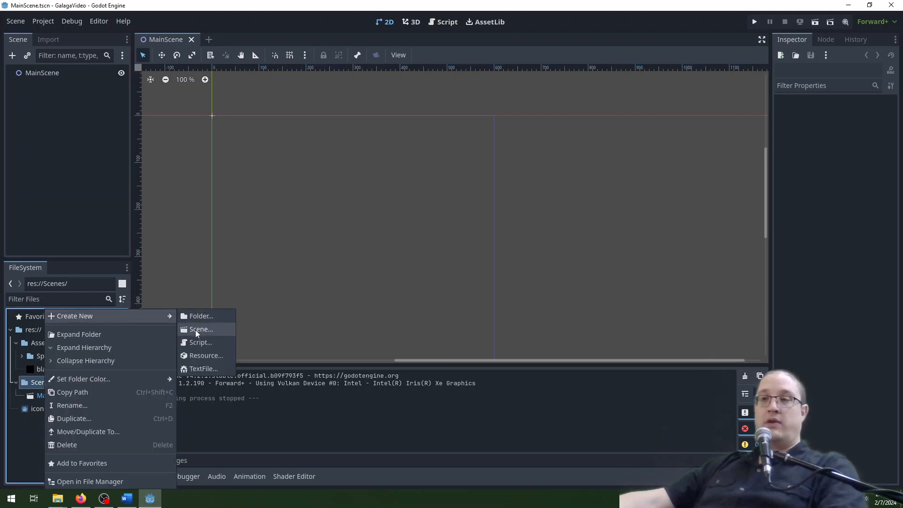
{"action": "left_click", "coordinate": [200, 329]}
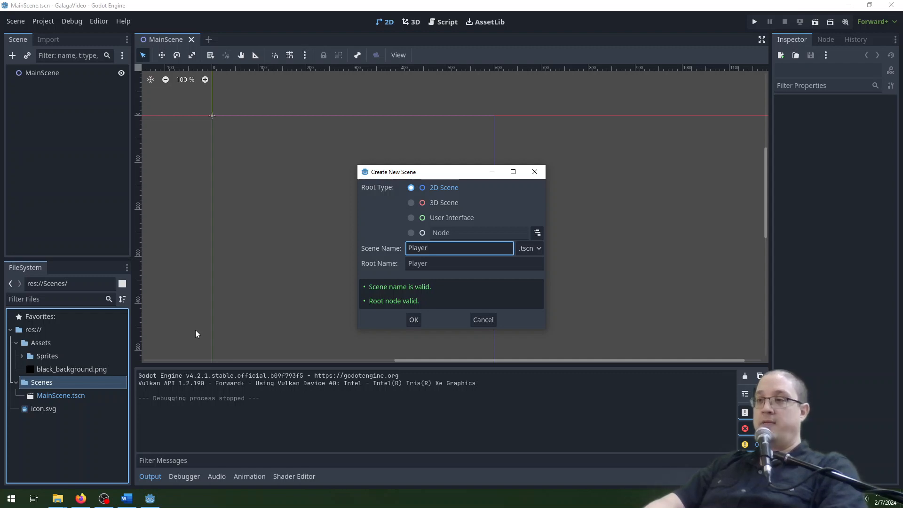
{"action": "left_click", "coordinate": [414, 320]}
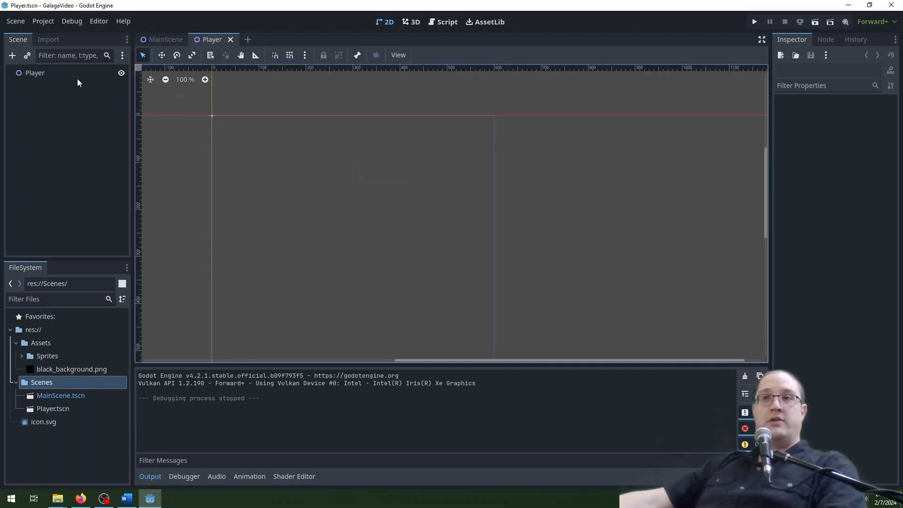
{"action": "mouse_move", "coordinate": [37, 72]}
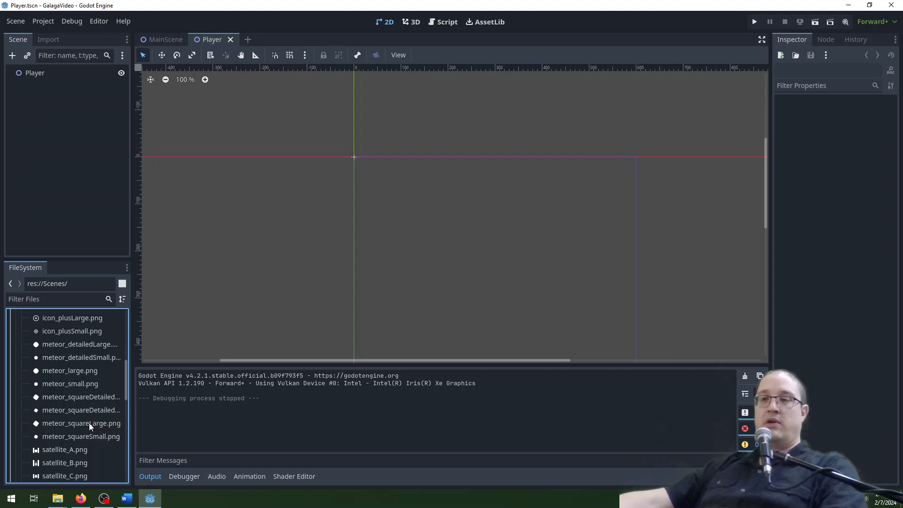
Drag ship_A.png in as a ShipA Sprite2D child of Player and select it
{"action": "scroll", "scroll_direction": "down", "scroll_amount": 3}
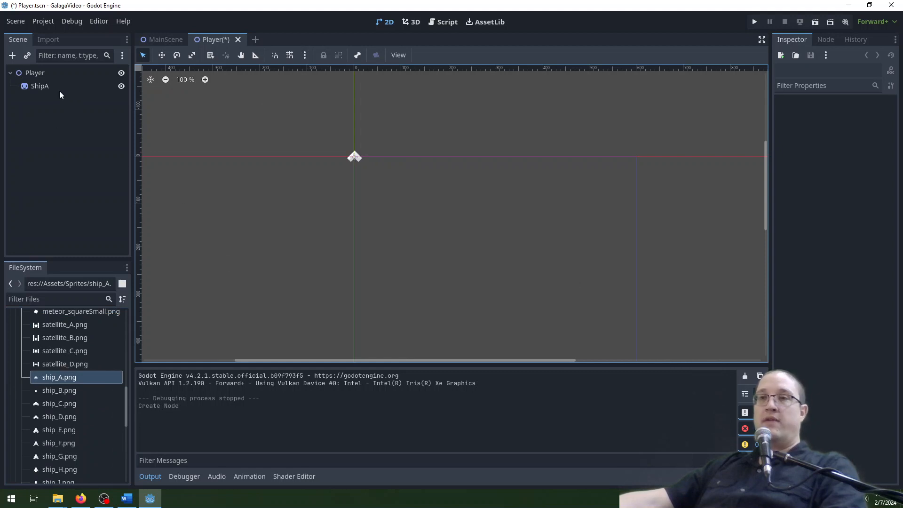
{"action": "left_click", "coordinate": [39, 85]}
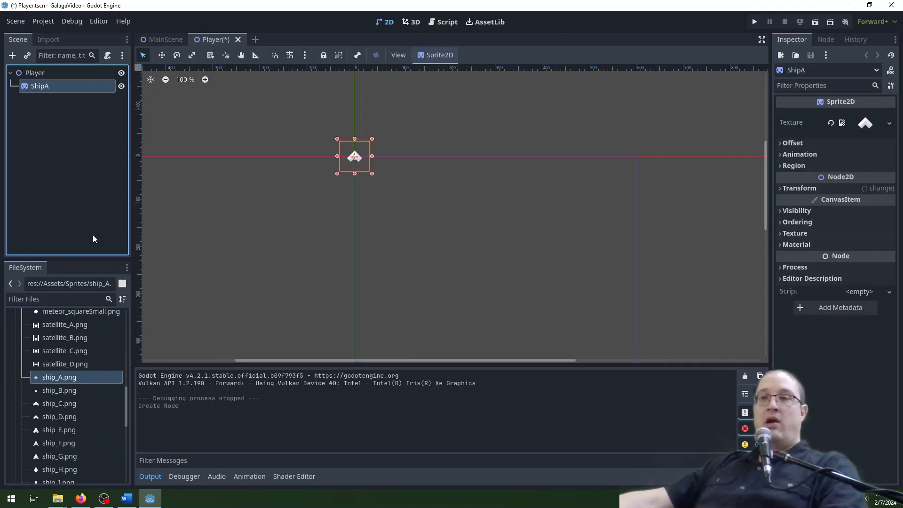
{"action": "mouse_move", "coordinate": [386, 136]}
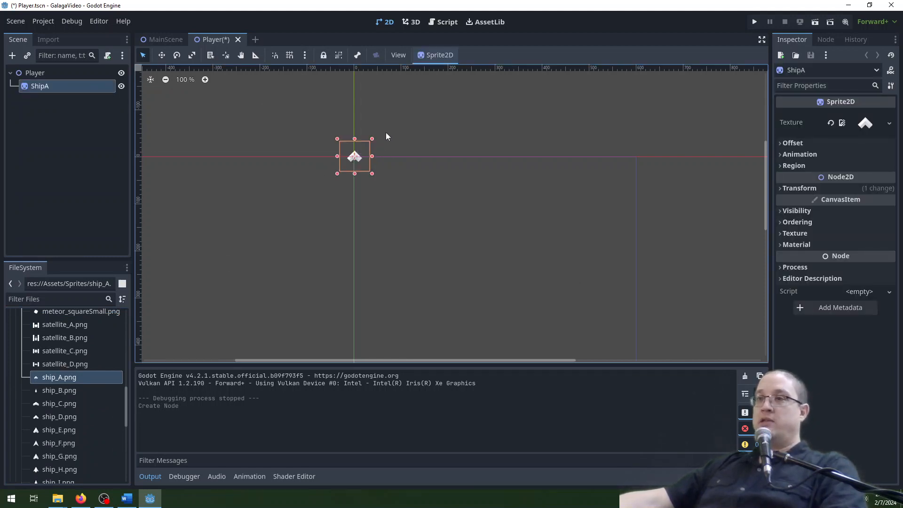
{"action": "mouse_move", "coordinate": [605, 137]}
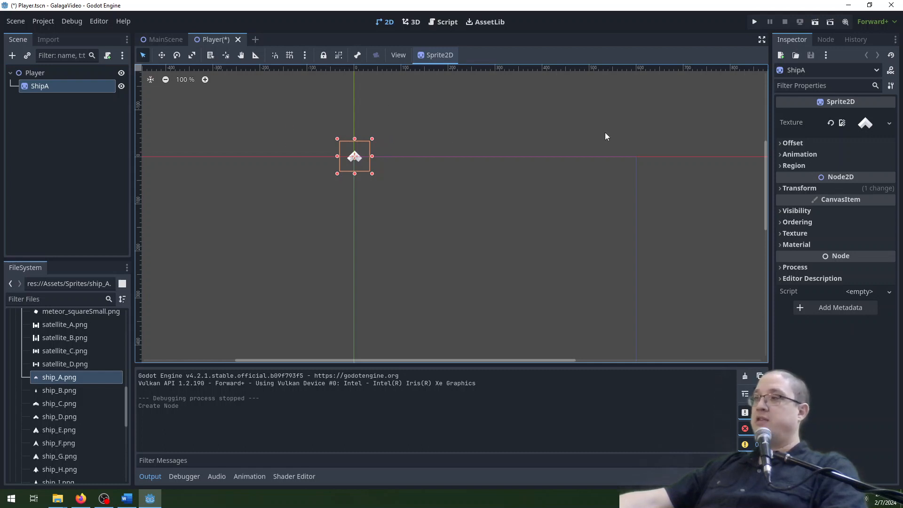
Reset the ShipA sprite's Transform position to 0, 0 and zoom in on it
{"action": "left_click", "coordinate": [799, 188]}
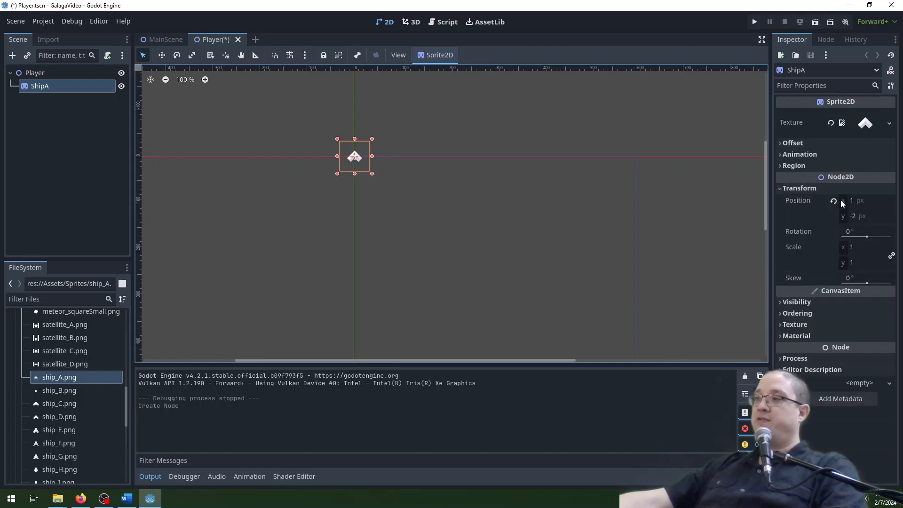
{"action": "mouse_move", "coordinate": [835, 204]}
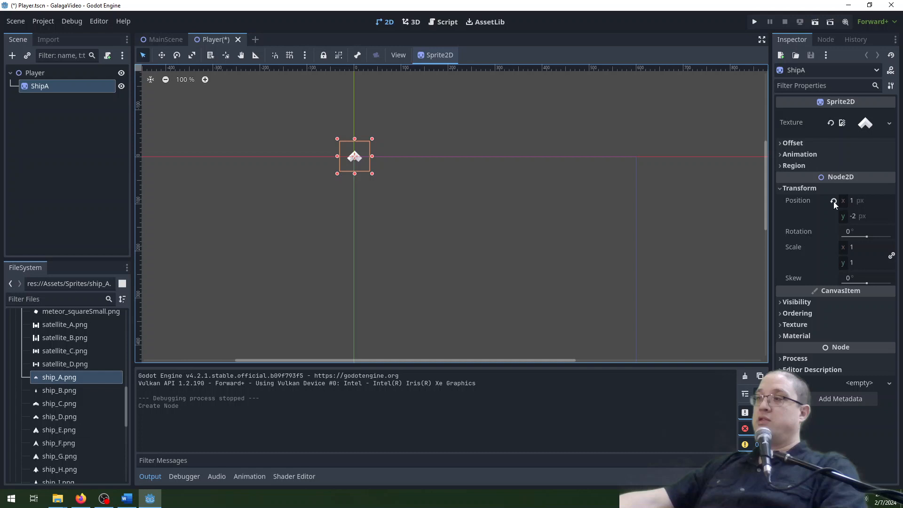
{"action": "left_click", "coordinate": [833, 200]}
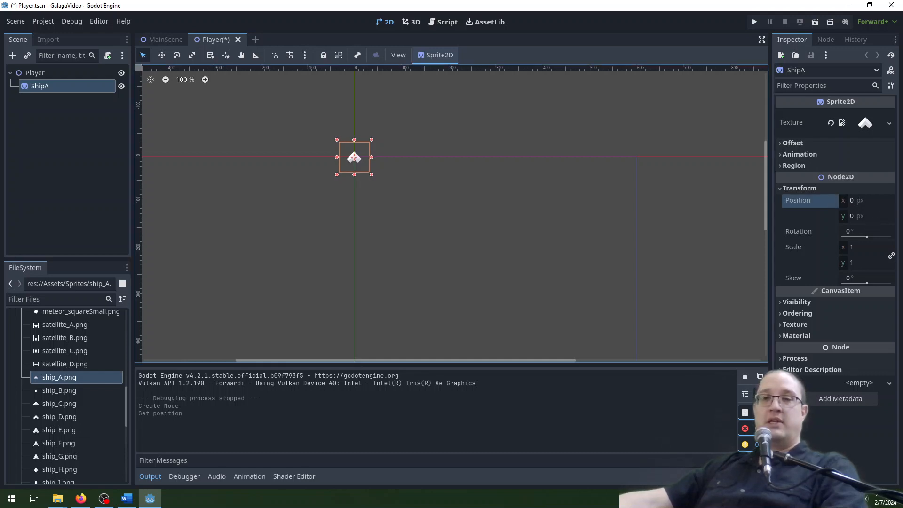
{"action": "scroll", "scroll_direction": "up", "scroll_amount": 3}
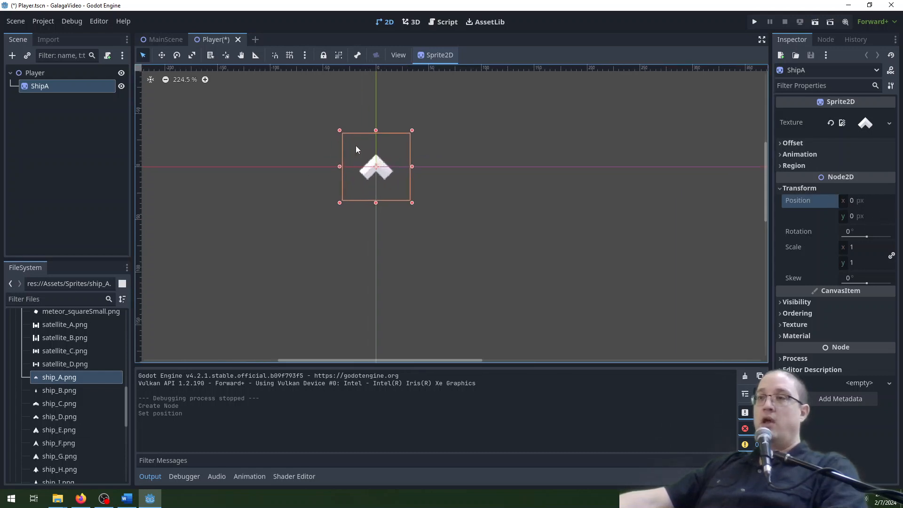
{"action": "scroll", "scroll_direction": "up", "scroll_amount": 3}
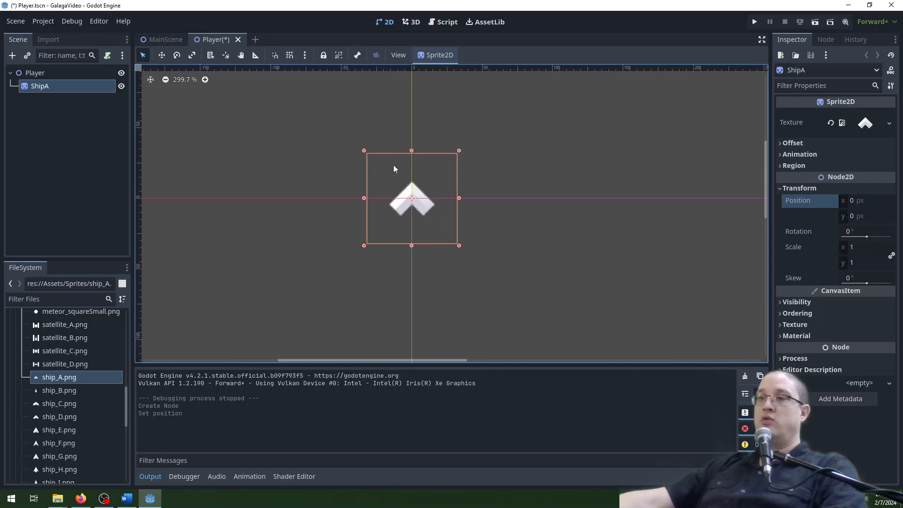
{"action": "scroll", "scroll_direction": "up", "scroll_amount": 3}
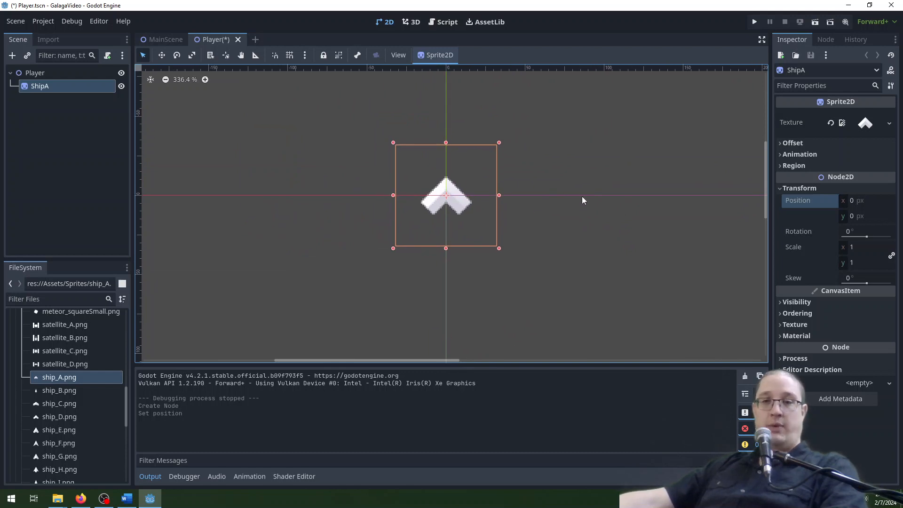
{"action": "mouse_move", "coordinate": [552, 153]}
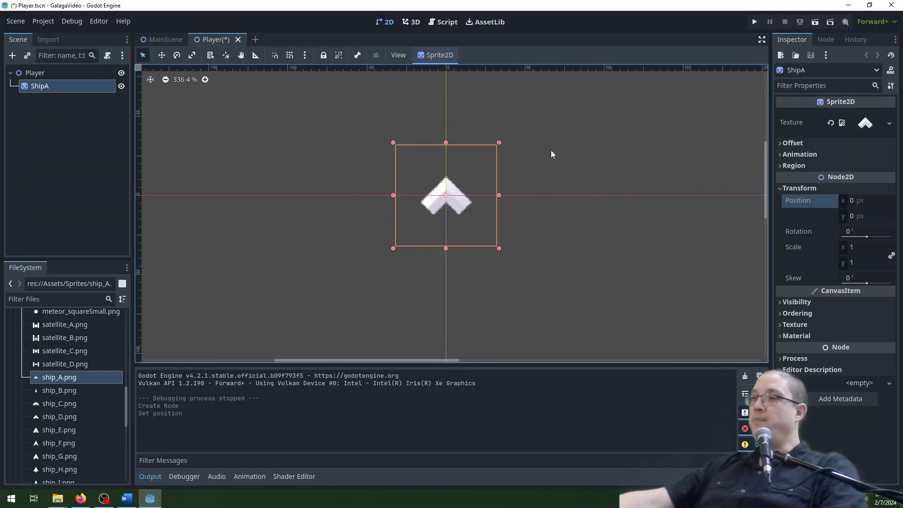
{"action": "mouse_move", "coordinate": [479, 219]}
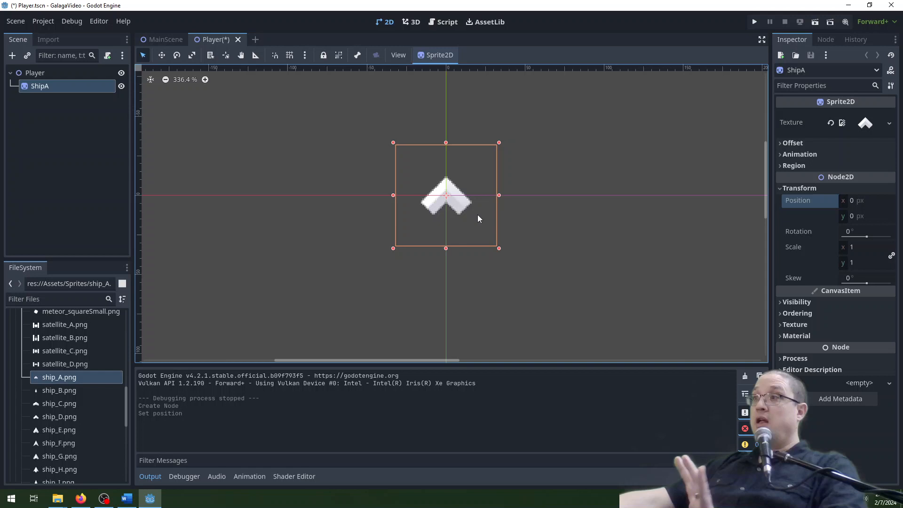
{"action": "mouse_move", "coordinate": [466, 188]}
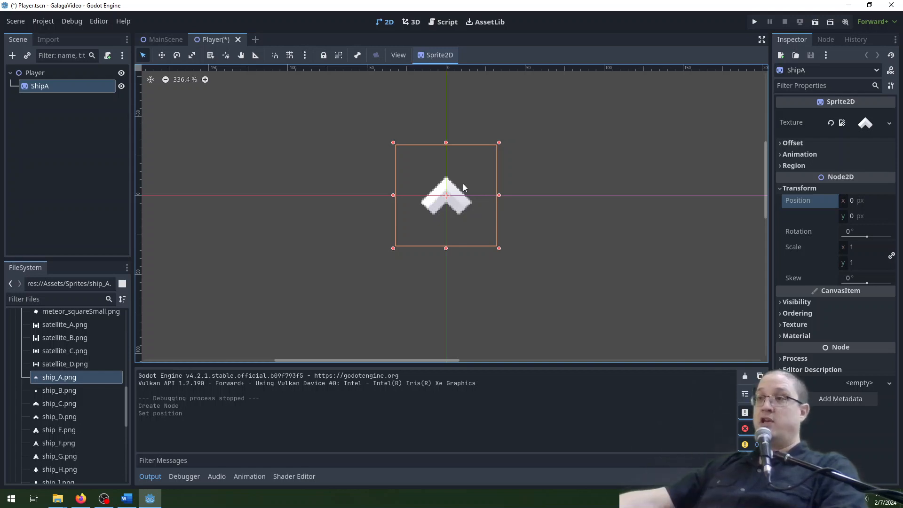
{"action": "mouse_move", "coordinate": [493, 225]}
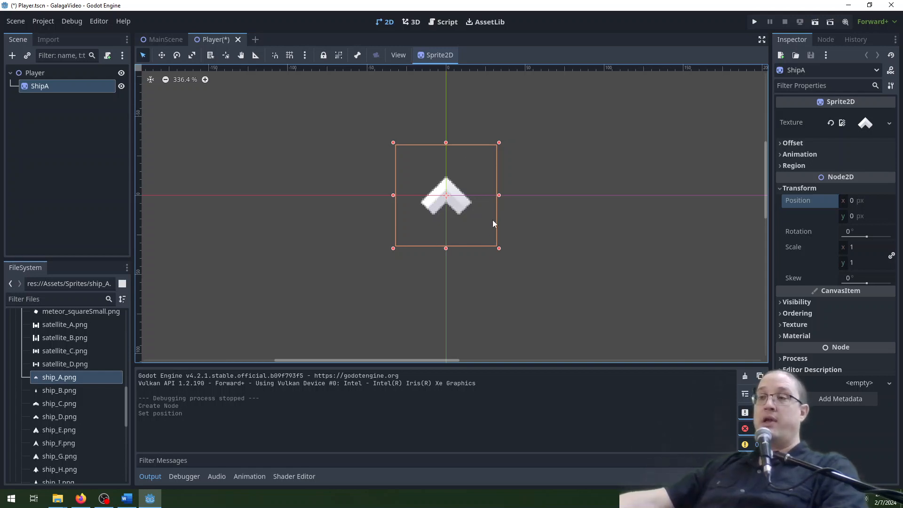
{"action": "mouse_move", "coordinate": [514, 206]}
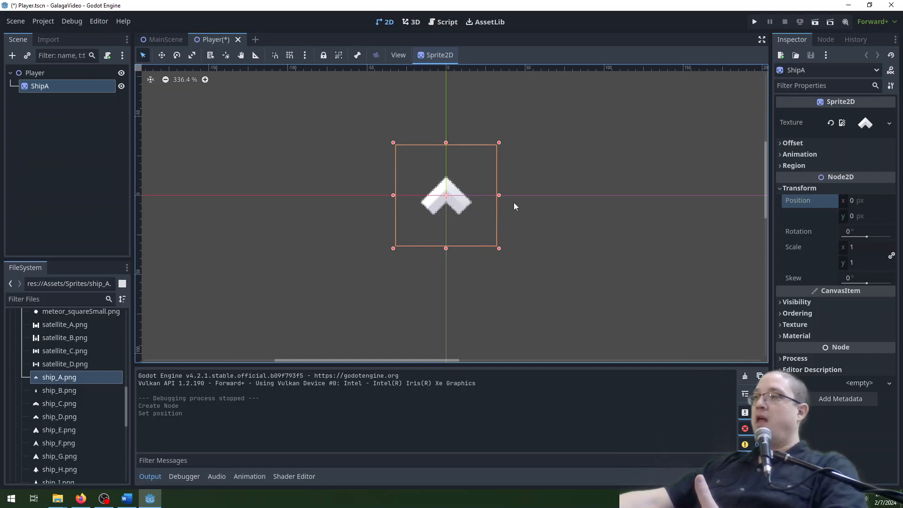
{"action": "mouse_move", "coordinate": [589, 188]}
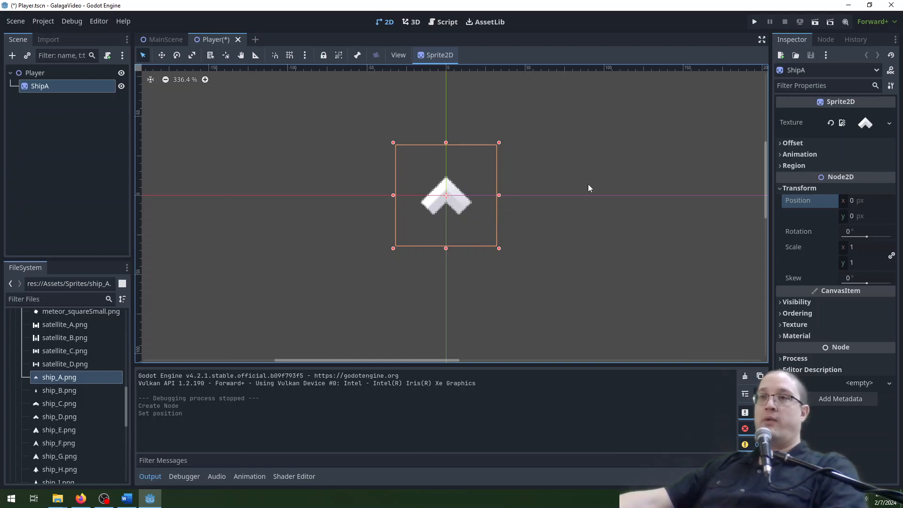
{"action": "mouse_move", "coordinate": [544, 183]}
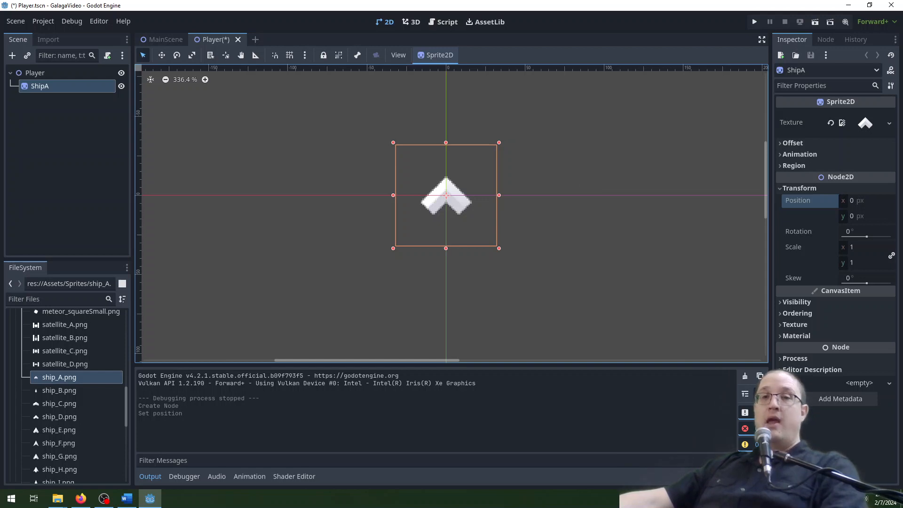
Save Player.tscn and instance it into MainScene near the bottom of the play area
{"action": "key", "text": "ctrl+s"}
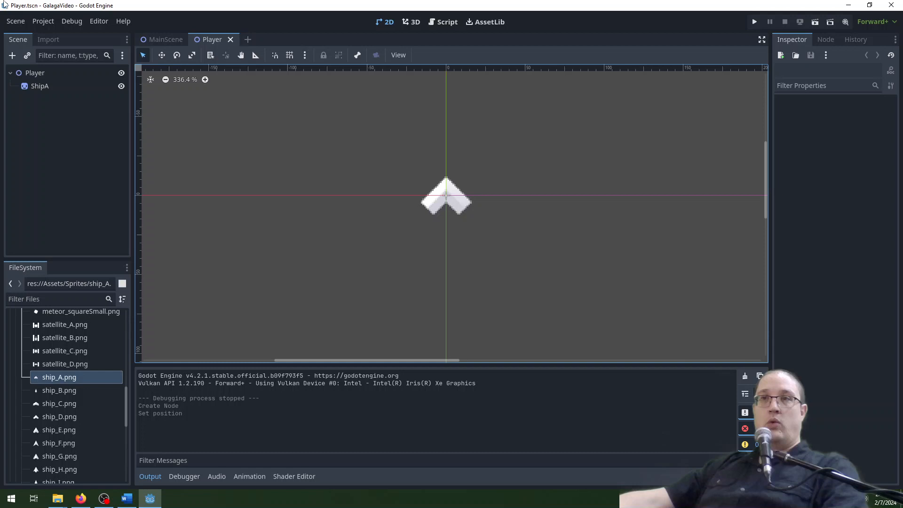
{"action": "mouse_move", "coordinate": [336, 145]}
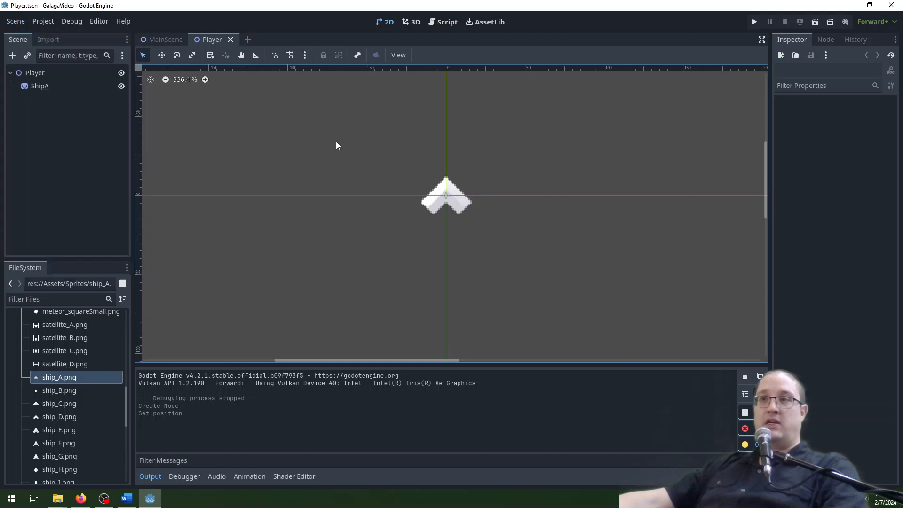
{"action": "mouse_move", "coordinate": [215, 25]}
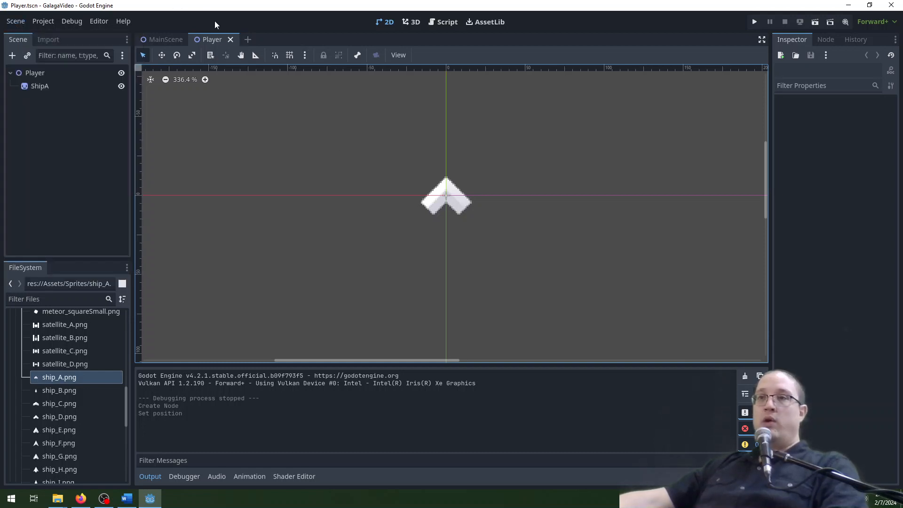
{"action": "left_click", "coordinate": [165, 39]}
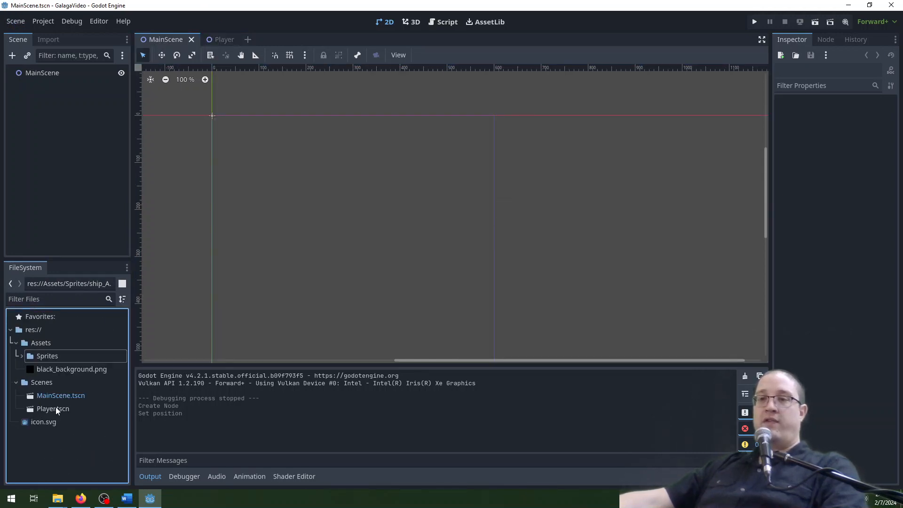
{"action": "left_click", "coordinate": [53, 408]}
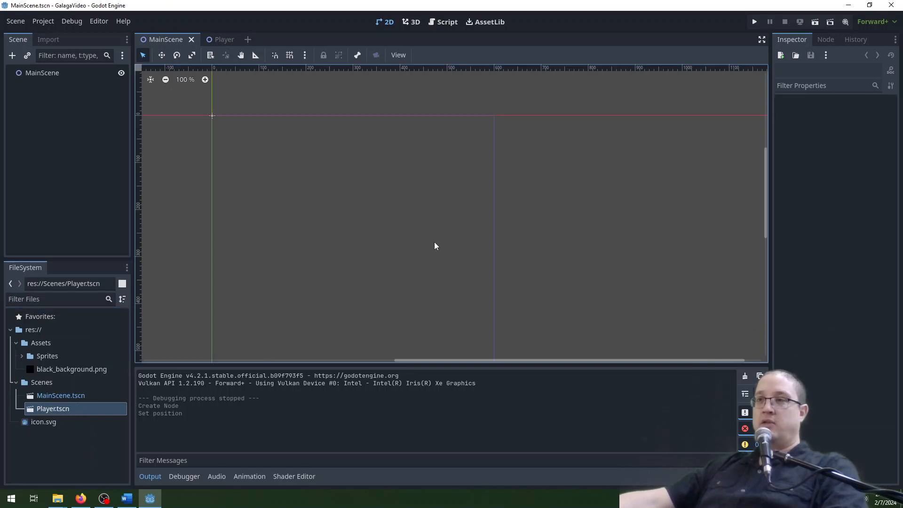
{"action": "scroll", "scroll_direction": "down", "scroll_amount": 3}
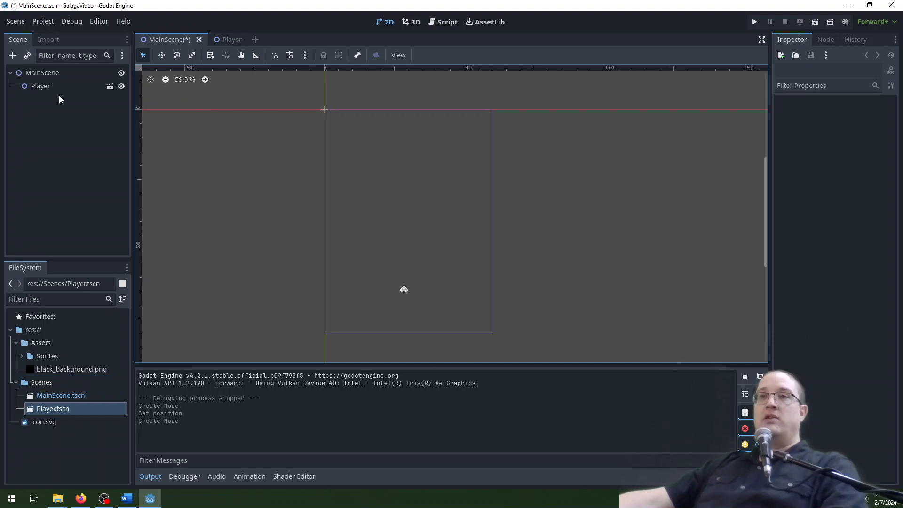
{"action": "mouse_move", "coordinate": [384, 290]}
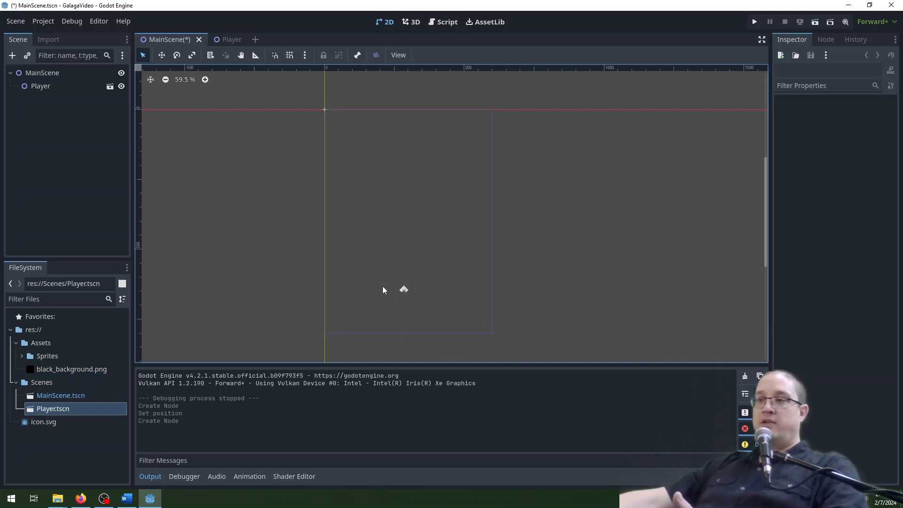
Run the project to see the ship in the game window, then return to the Player scene
{"action": "left_click", "coordinate": [754, 21]}
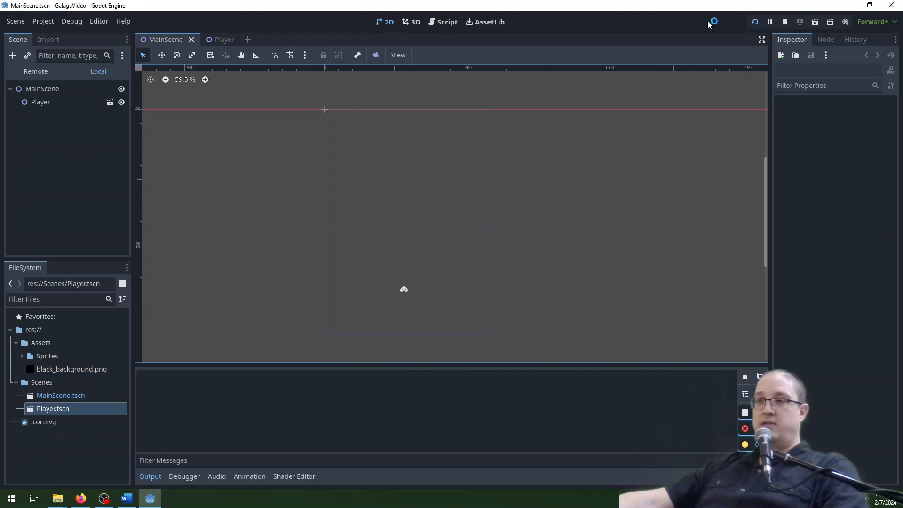
{"action": "left_click", "coordinate": [754, 22]}
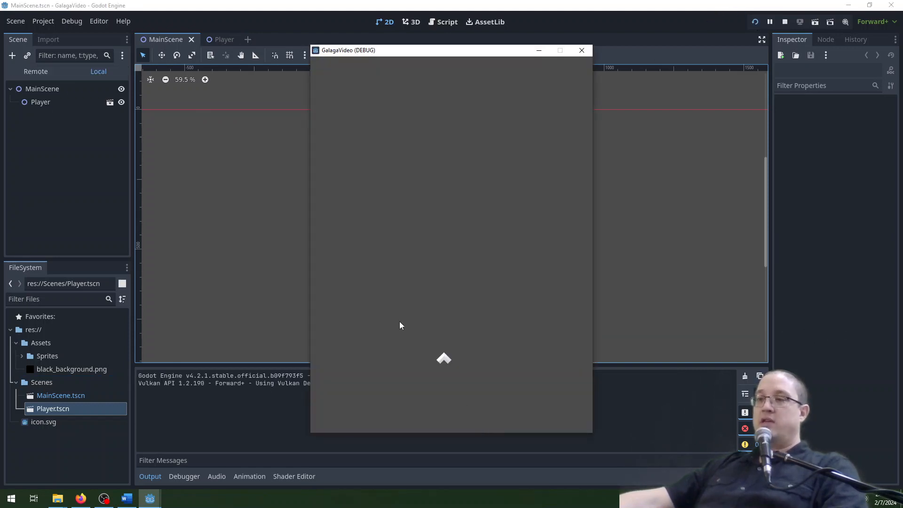
{"action": "mouse_move", "coordinate": [638, 314]}
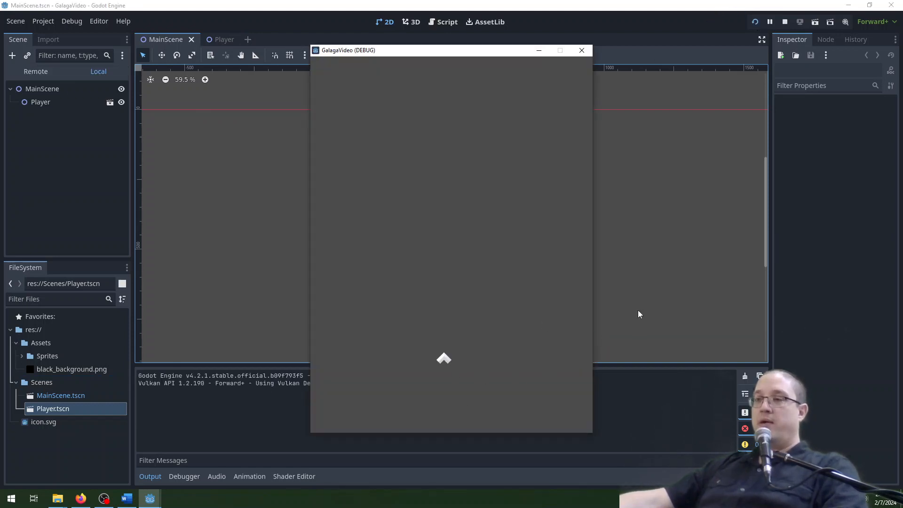
{"action": "mouse_move", "coordinate": [538, 364]}
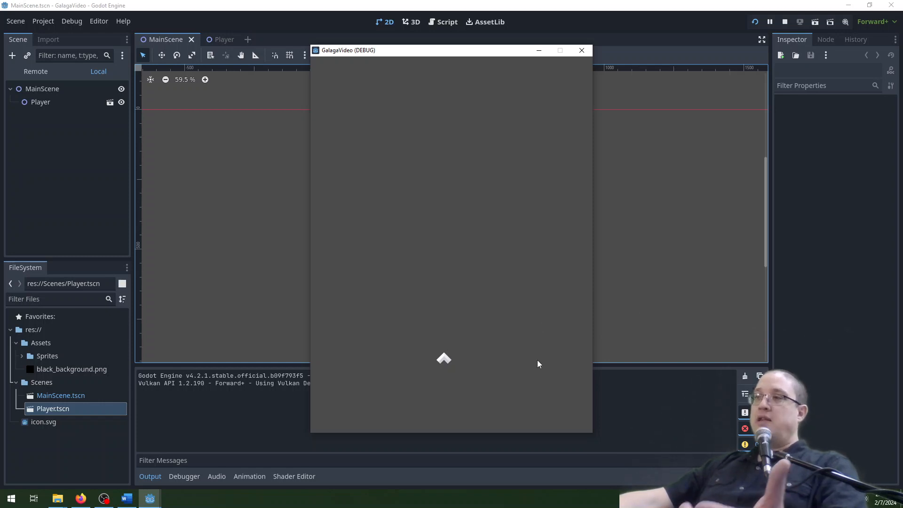
{"action": "mouse_move", "coordinate": [582, 50]}
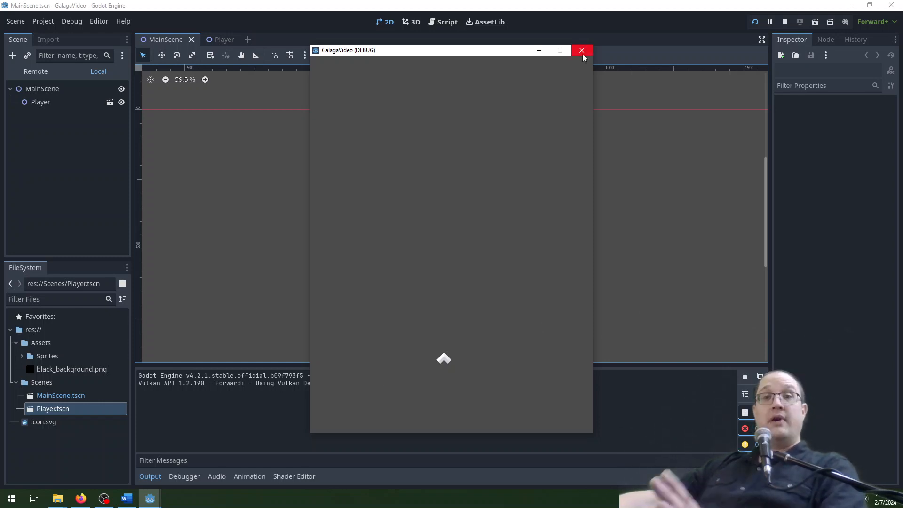
{"action": "mouse_move", "coordinate": [542, 47]}
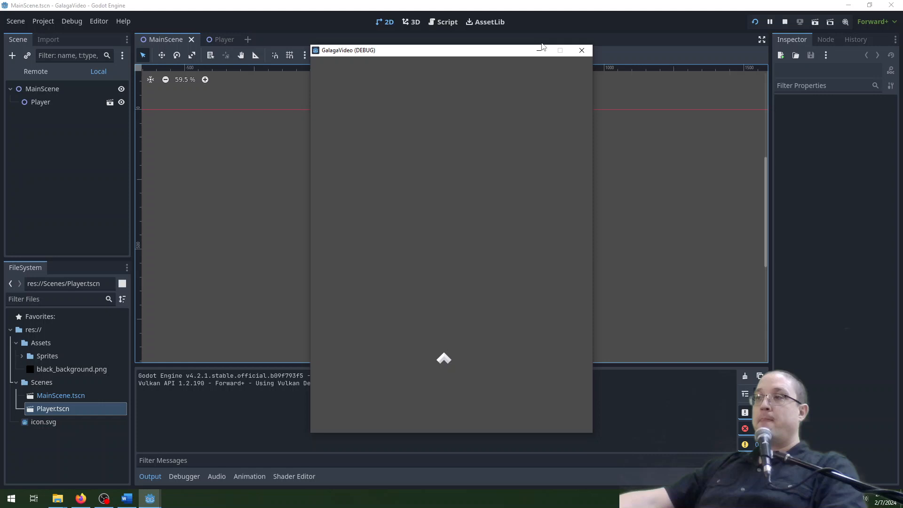
{"action": "left_click", "coordinate": [581, 50]}
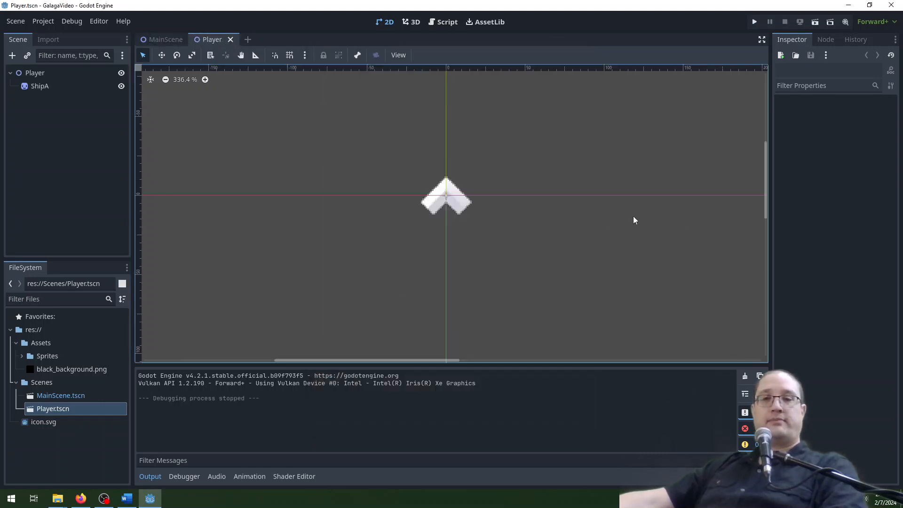
{"action": "mouse_move", "coordinate": [626, 217]}
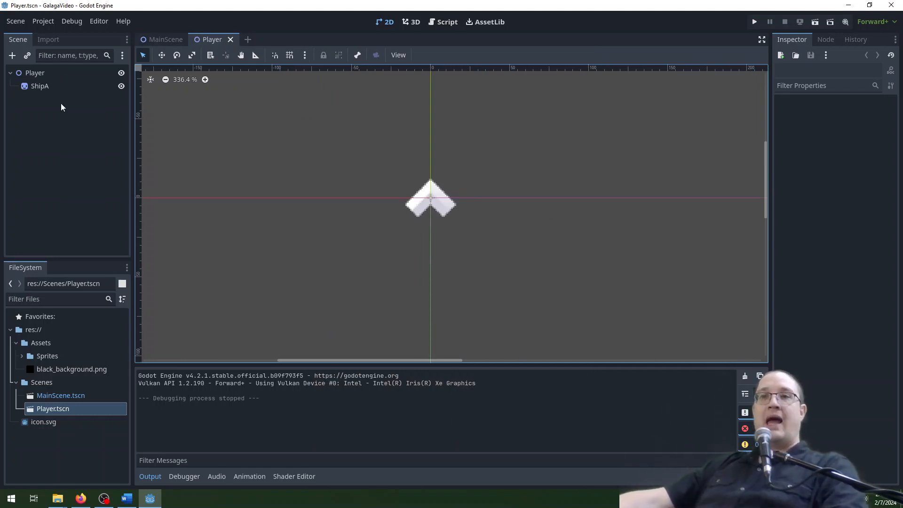
{"action": "mouse_move", "coordinate": [177, 104]}
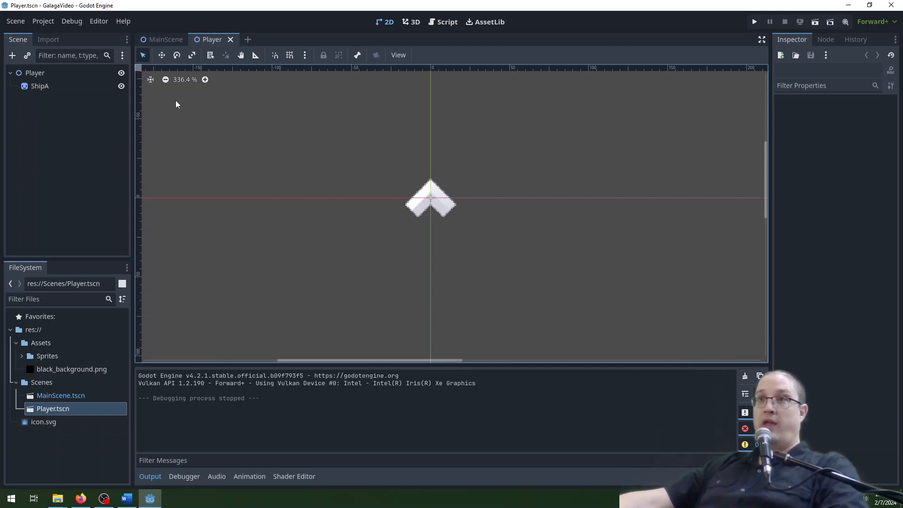
Open the Project menu to reach Project Settings
{"action": "left_click", "coordinate": [42, 21]}
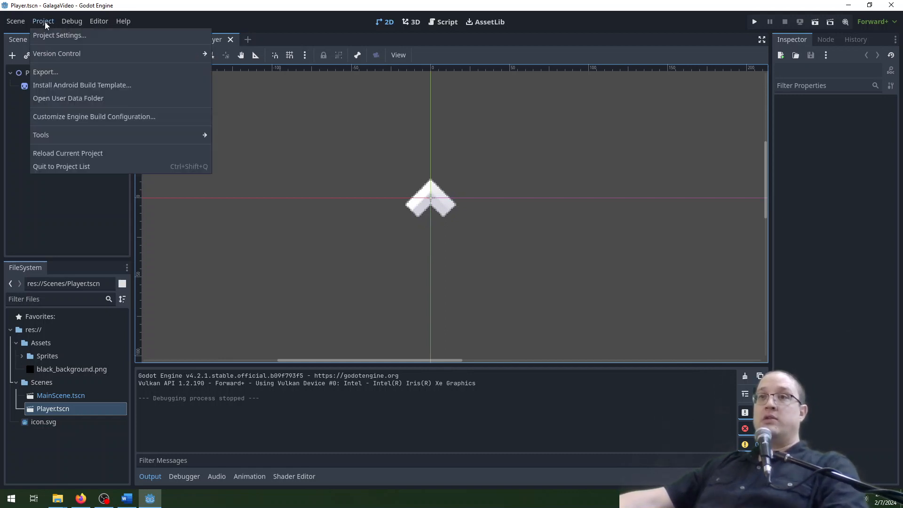
{"action": "mouse_move", "coordinate": [59, 35]}
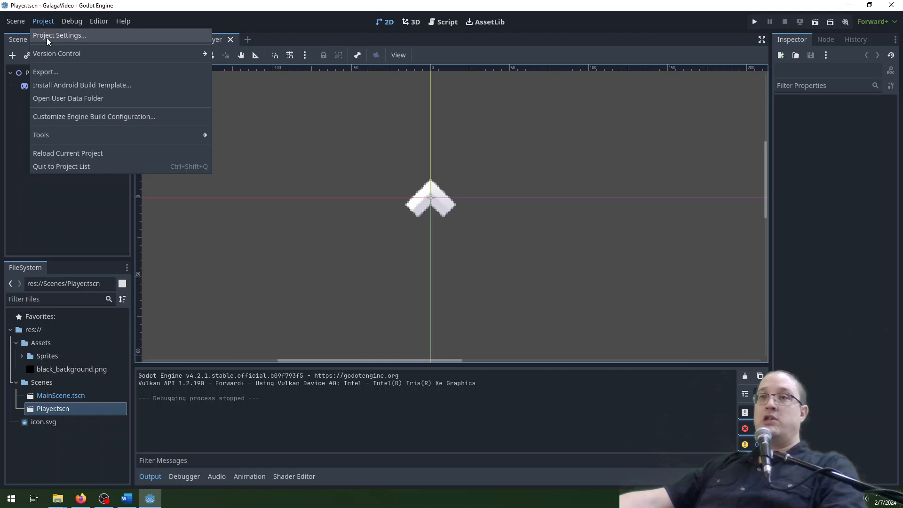
Add input actions up, down, left and right in the Input Map
{"action": "left_click", "coordinate": [58, 34]}
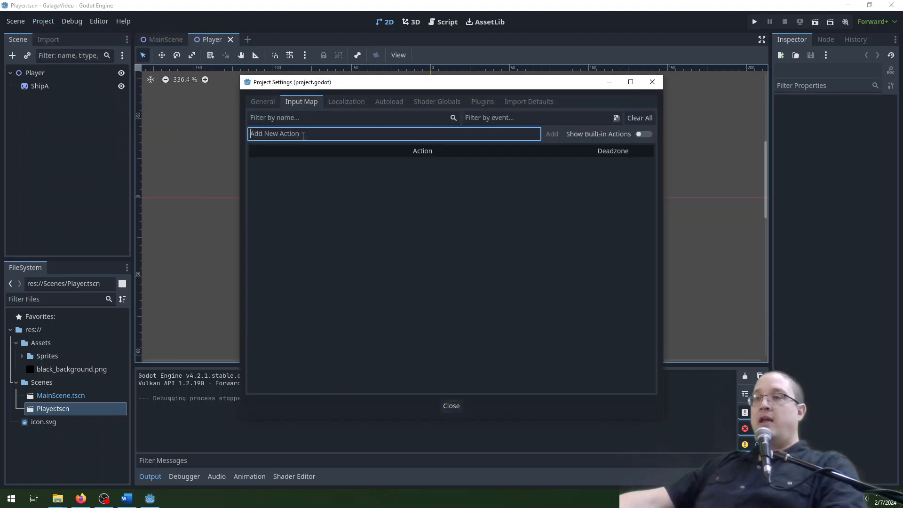
{"action": "type", "text": "up"}
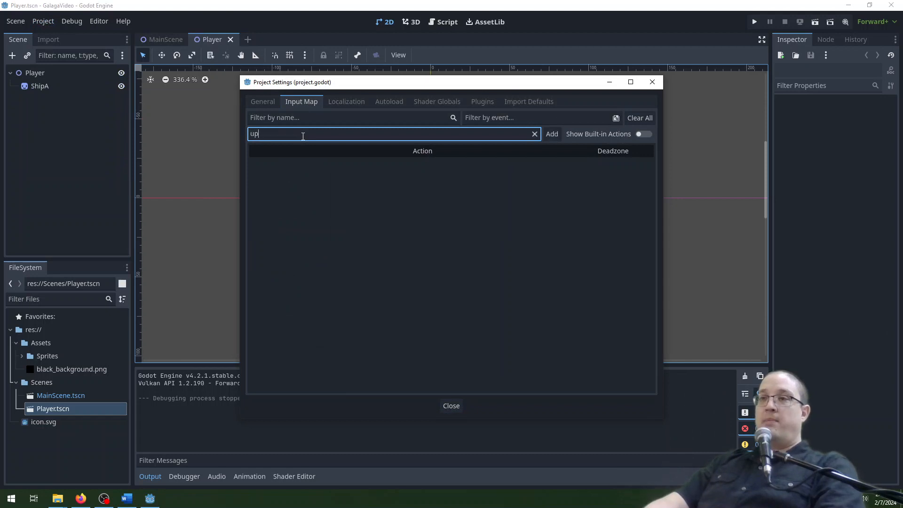
{"action": "left_click", "coordinate": [551, 134]}
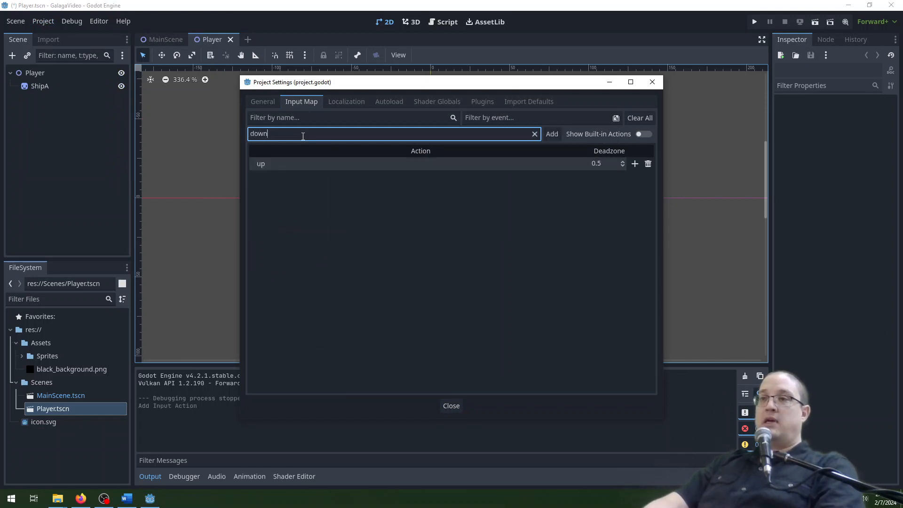
{"action": "left_click", "coordinate": [550, 134]}
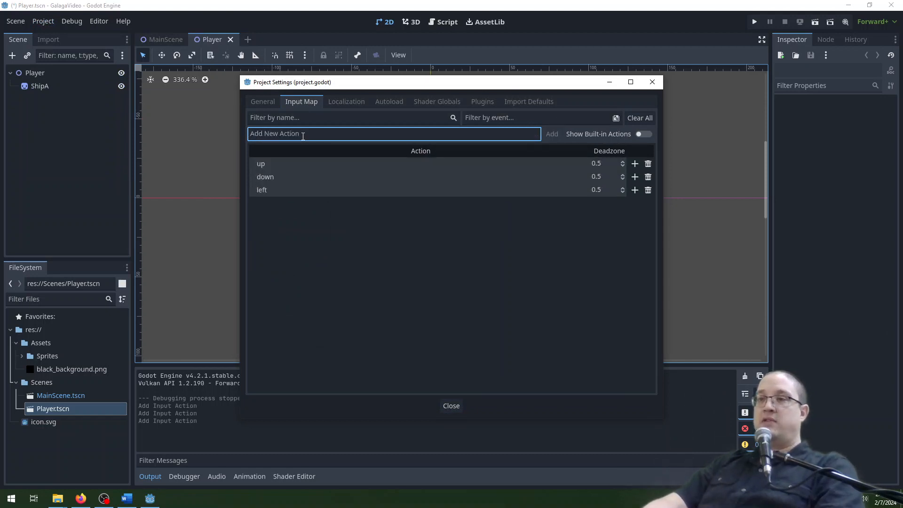
{"action": "left_click", "coordinate": [550, 134]}
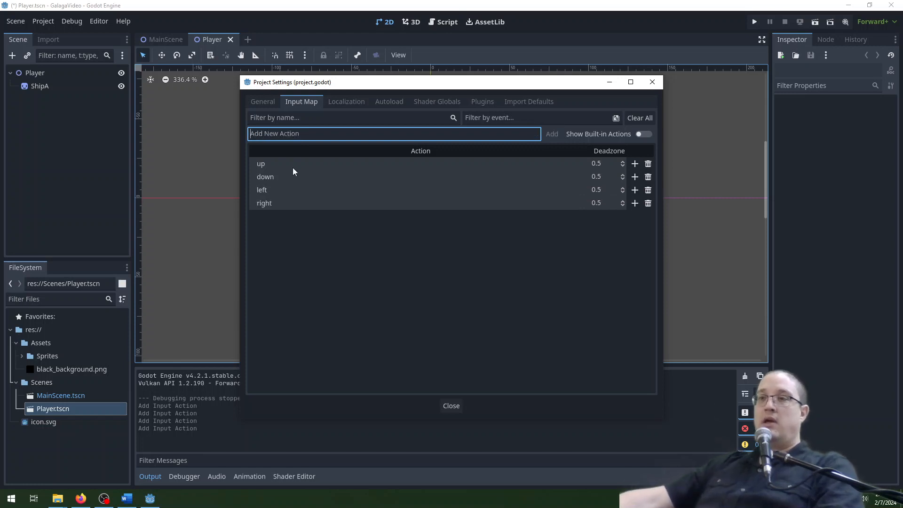
{"action": "mouse_move", "coordinate": [327, 135]}
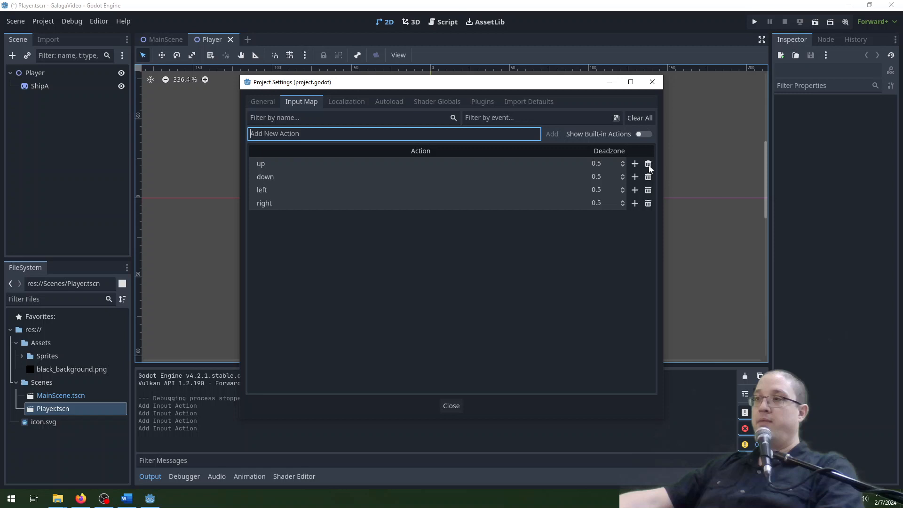
{"action": "mouse_move", "coordinate": [510, 158]}
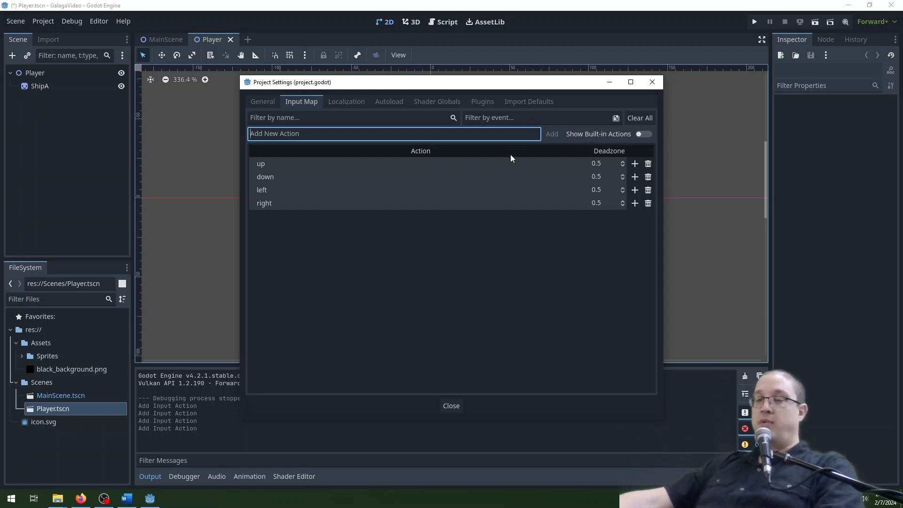
{"action": "mouse_move", "coordinate": [640, 166]}
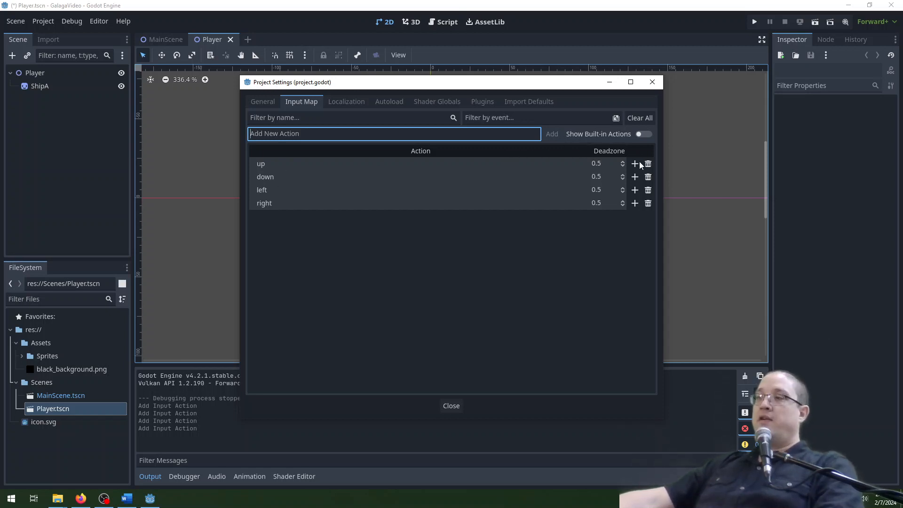
Bind W, S, A and D to the up, down, left and right actions
{"action": "left_click", "coordinate": [635, 164]}
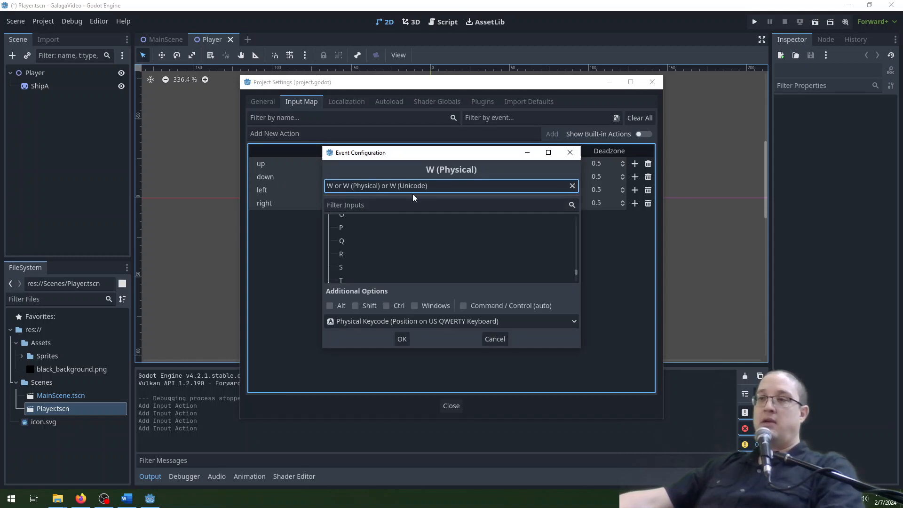
{"action": "left_click", "coordinate": [401, 338]}
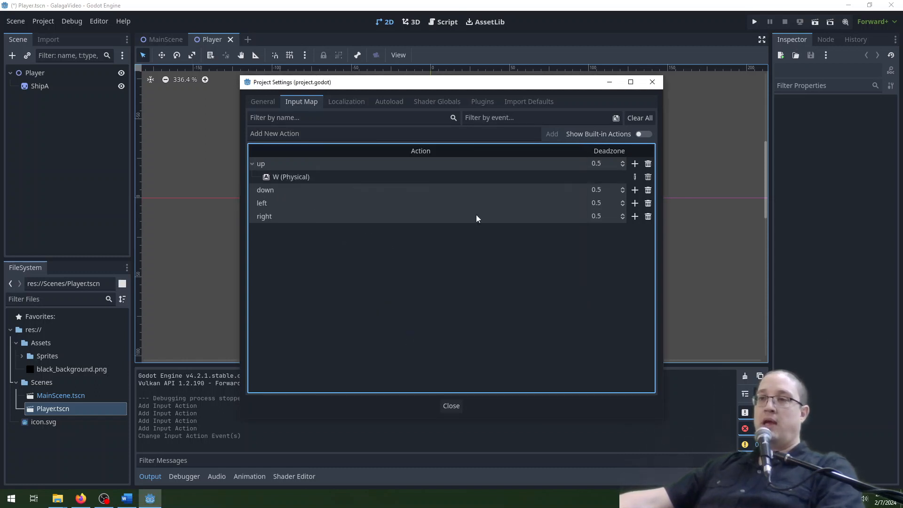
{"action": "left_click", "coordinate": [634, 190]}
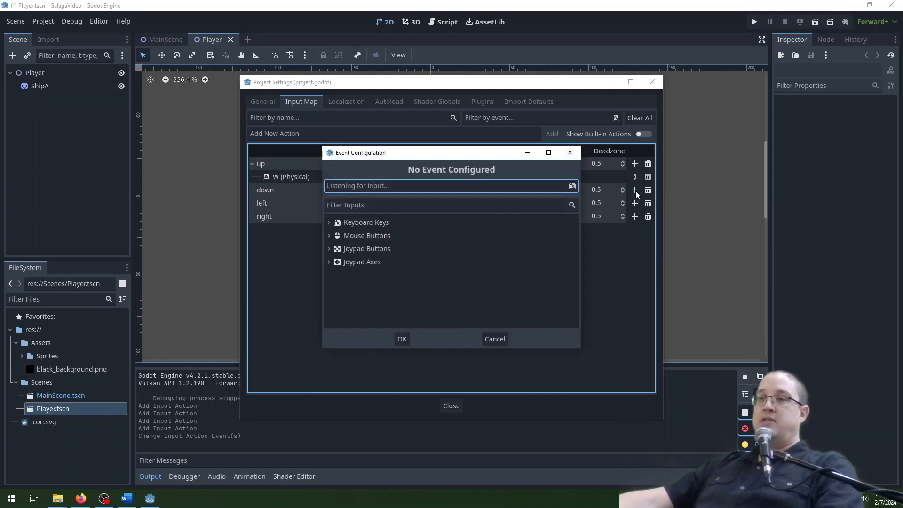
{"action": "left_click", "coordinate": [402, 339]}
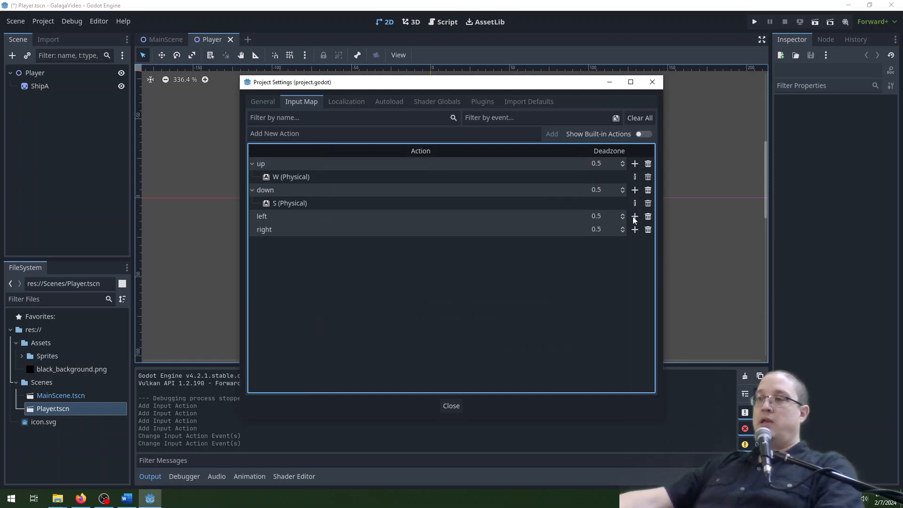
{"action": "left_click", "coordinate": [635, 216]}
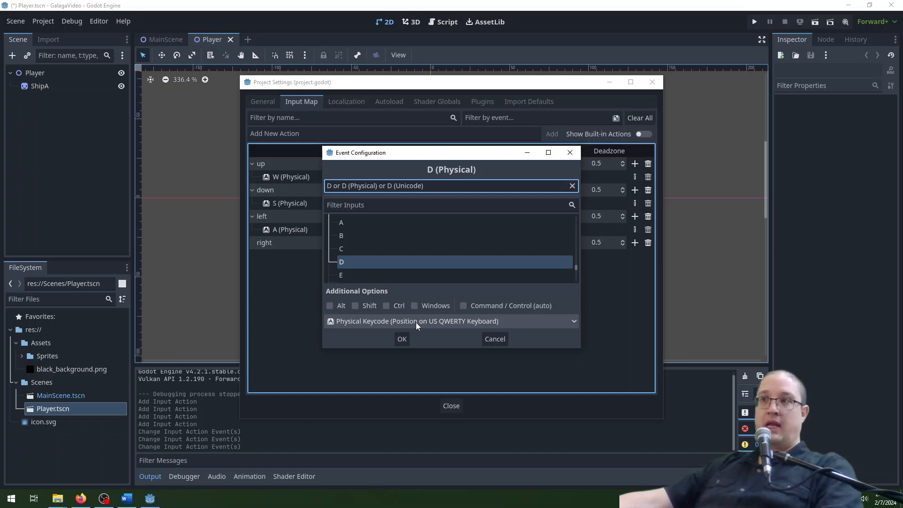
{"action": "mouse_move", "coordinate": [402, 260]}
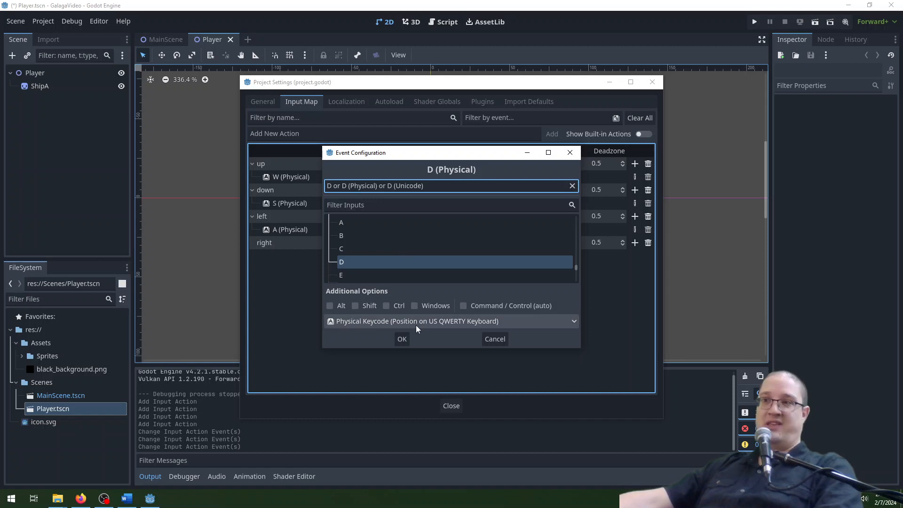
{"action": "left_click", "coordinate": [402, 338]}
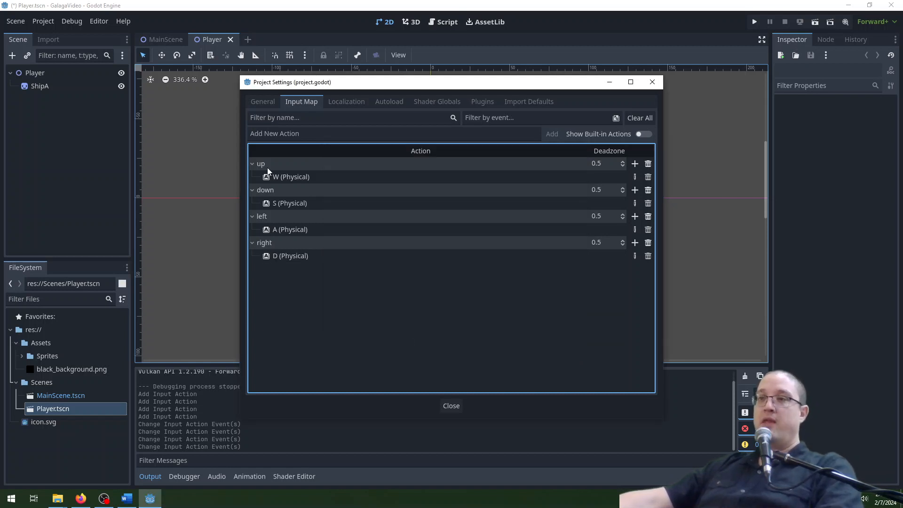
{"action": "mouse_move", "coordinate": [499, 414]}
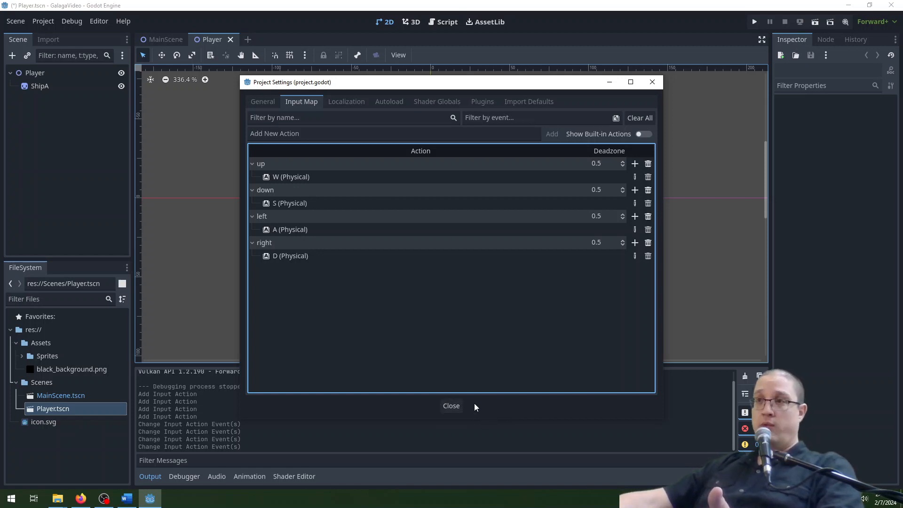
{"action": "mouse_move", "coordinate": [560, 419]}
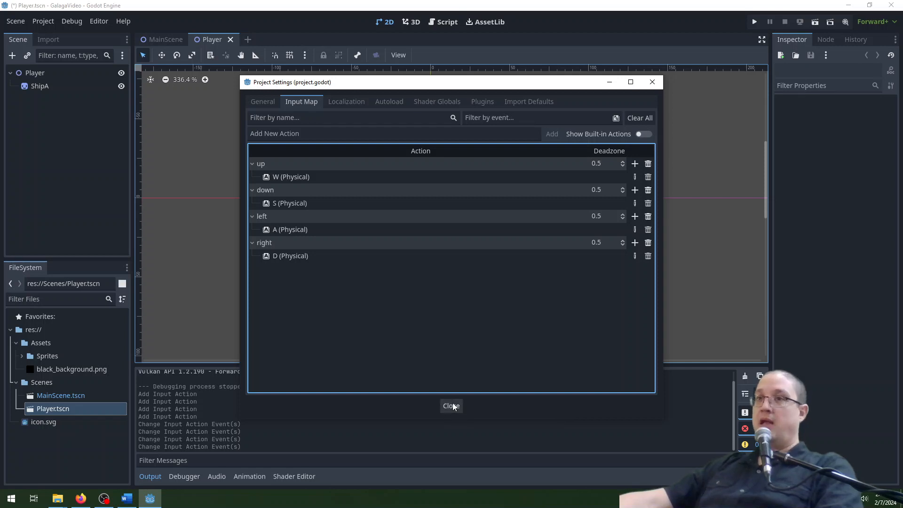
Close Project Settings and change the Player root node's type to CharacterBody2D
{"action": "left_click", "coordinate": [451, 405]}
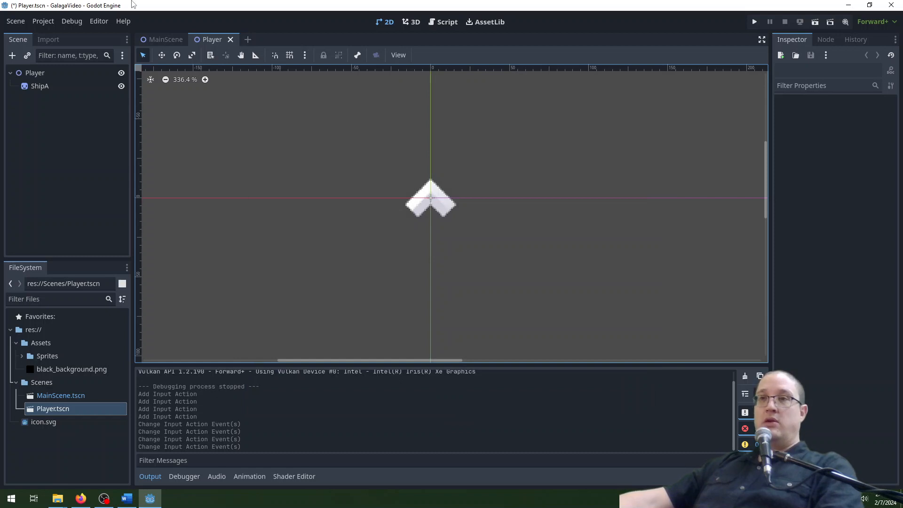
{"action": "left_click", "coordinate": [34, 72]}
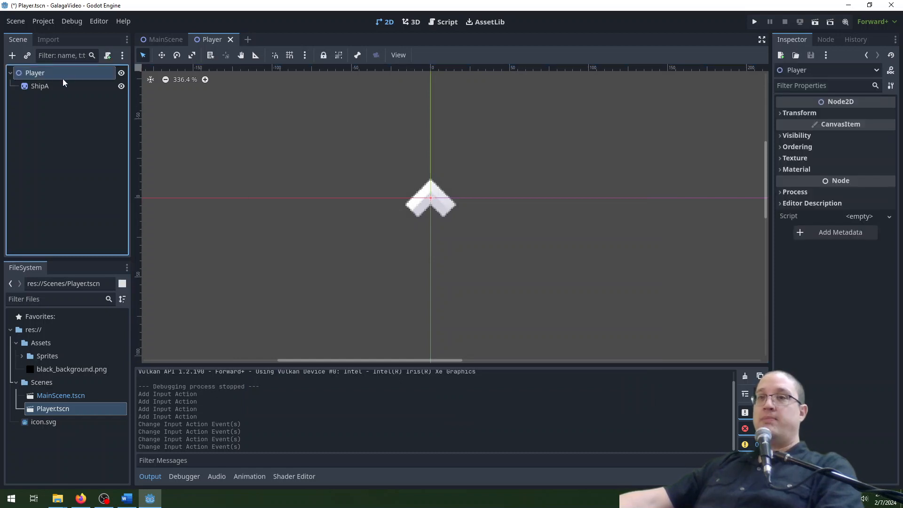
{"action": "mouse_move", "coordinate": [35, 73]}
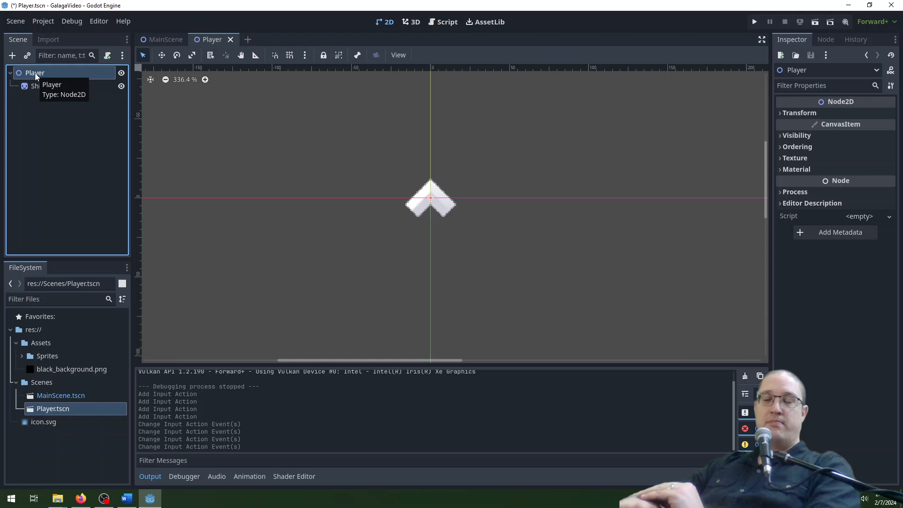
{"action": "right_click", "coordinate": [34, 72]}
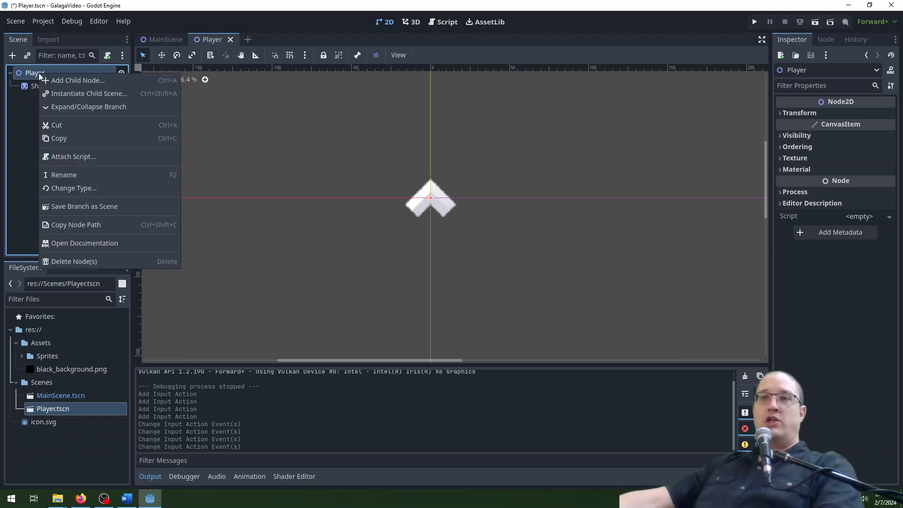
{"action": "mouse_move", "coordinate": [95, 200]}
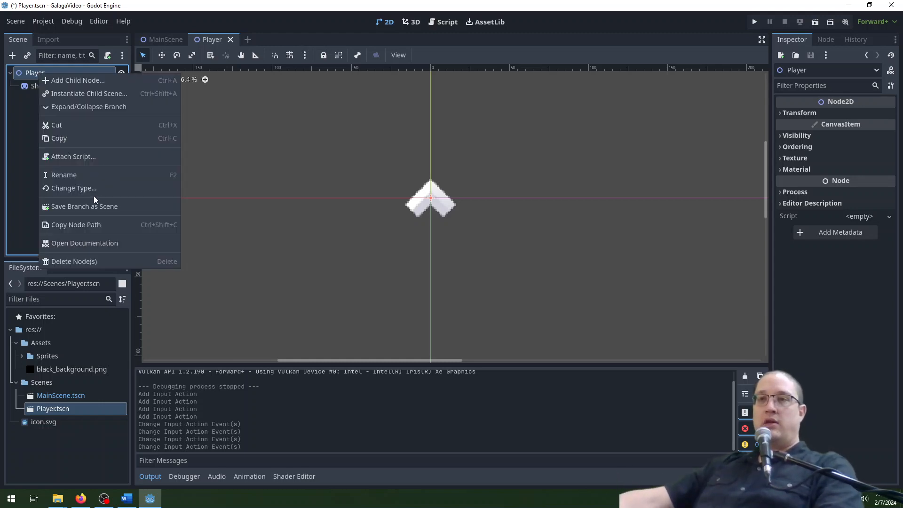
{"action": "left_click", "coordinate": [73, 188]}
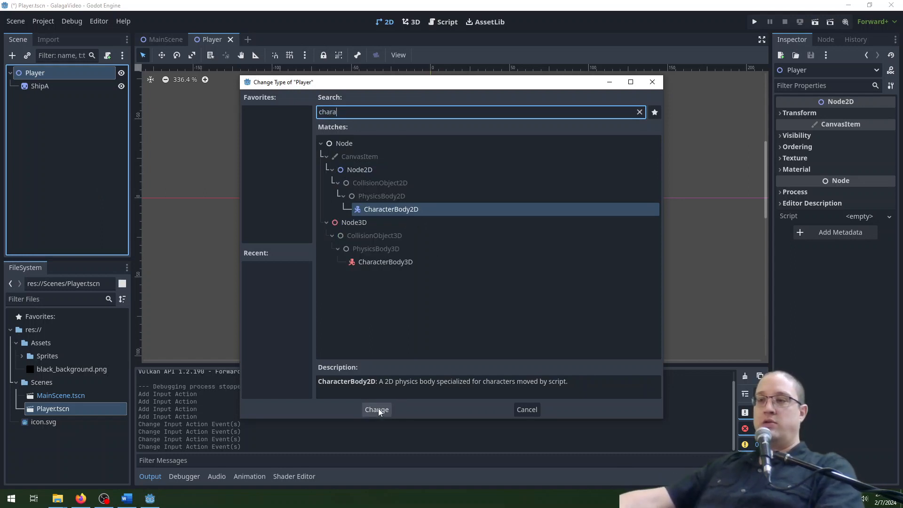
{"action": "left_click", "coordinate": [376, 409]}
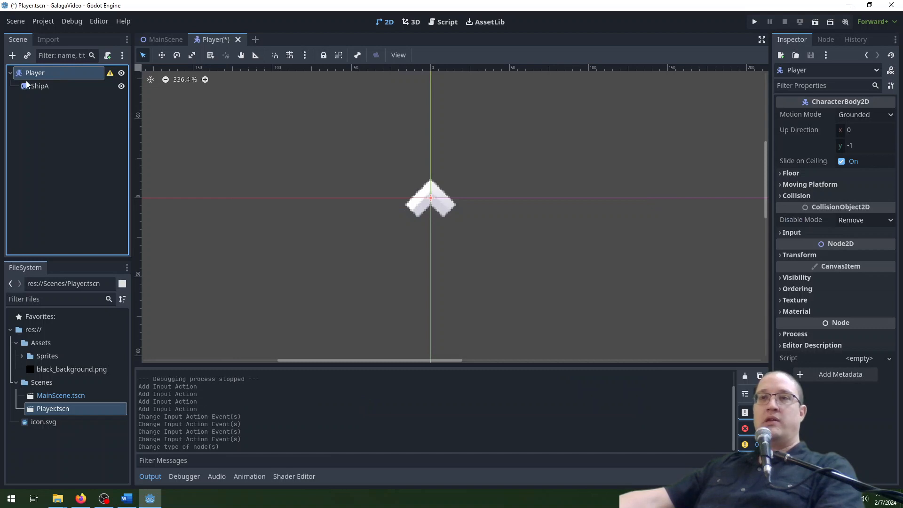
{"action": "mouse_move", "coordinate": [109, 75]}
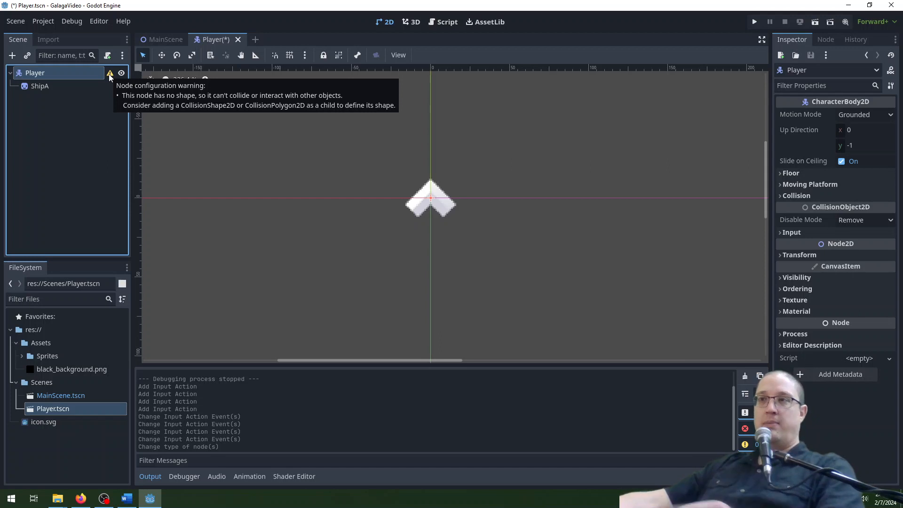
{"action": "mouse_move", "coordinate": [49, 106]}
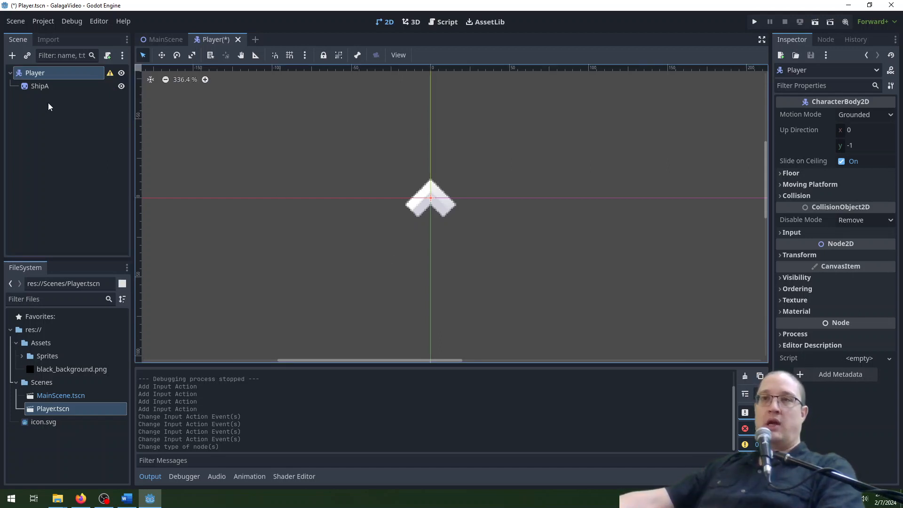
Add a CollisionShape2D child node under Player
{"action": "left_click", "coordinate": [12, 56]}
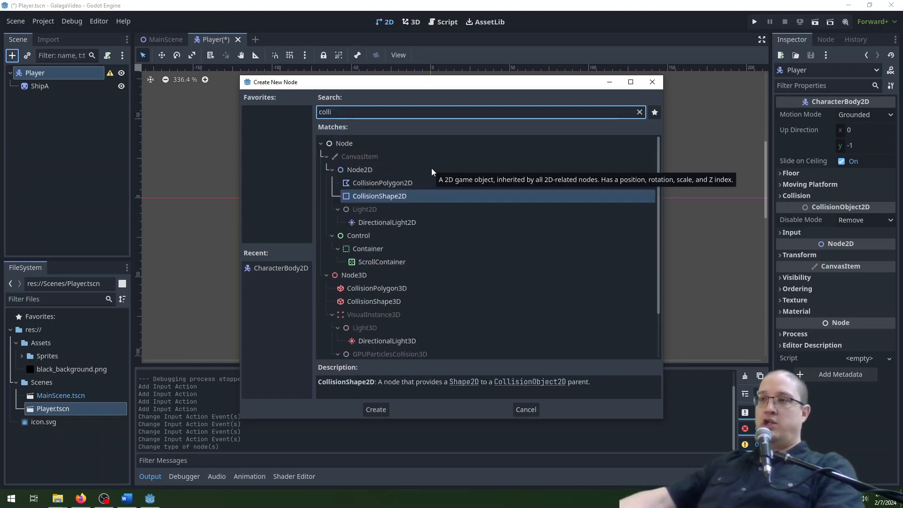
{"action": "mouse_move", "coordinate": [340, 119]}
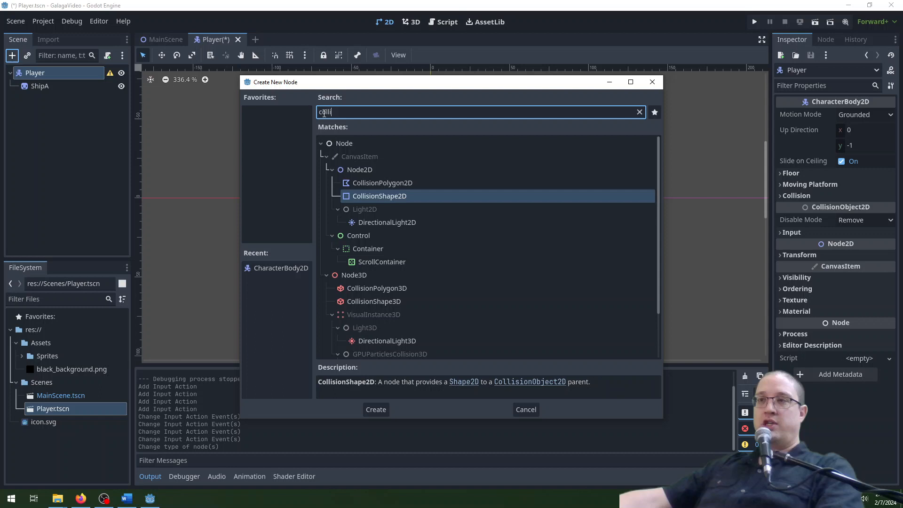
{"action": "left_click", "coordinate": [375, 409]}
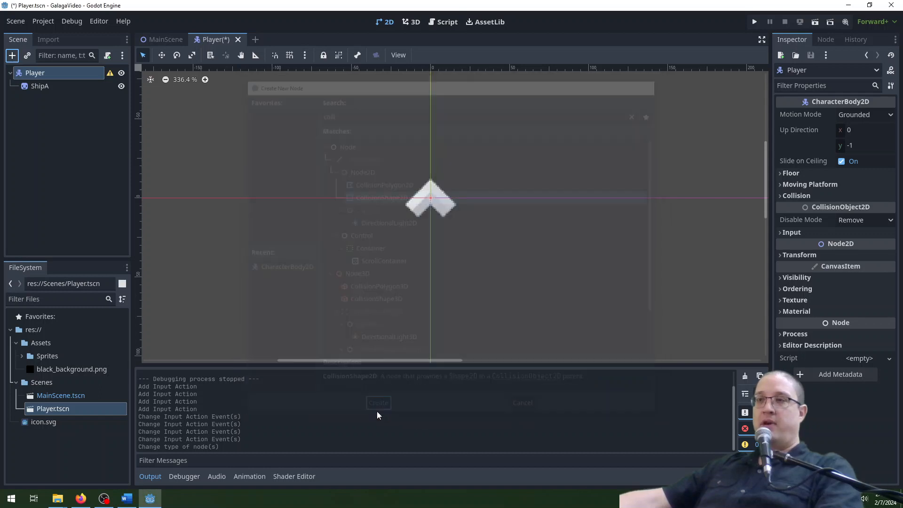
{"action": "left_click", "coordinate": [379, 403]}
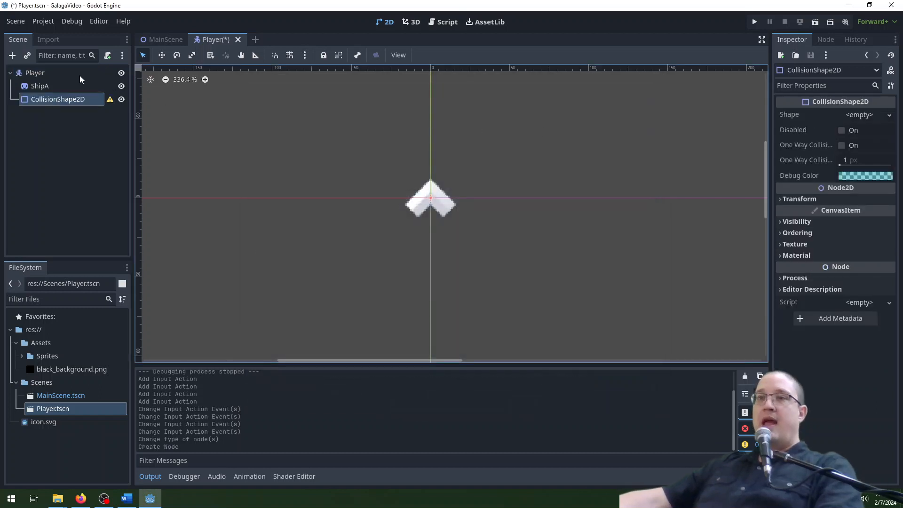
{"action": "mouse_move", "coordinate": [552, 130]}
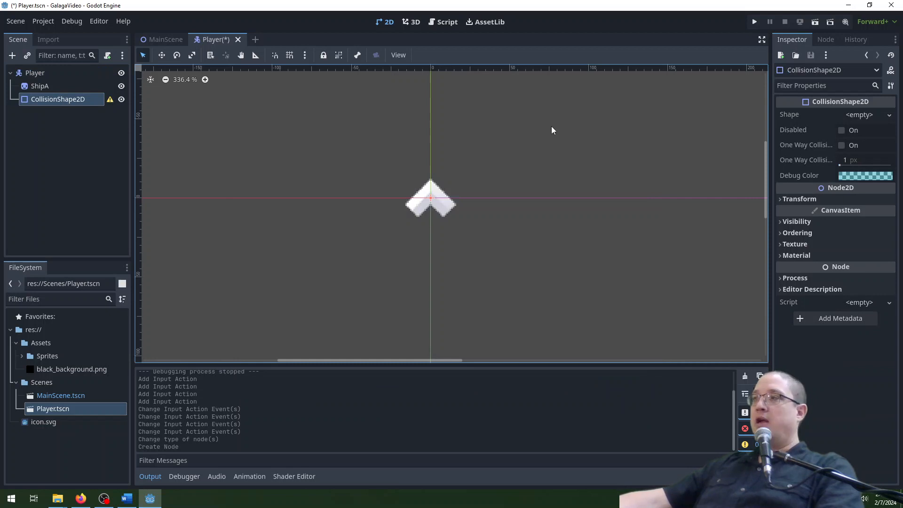
Assign a new CircleShape2D to the CollisionShape2D and size it to 18 px radius around the ship
{"action": "left_click", "coordinate": [858, 114]}
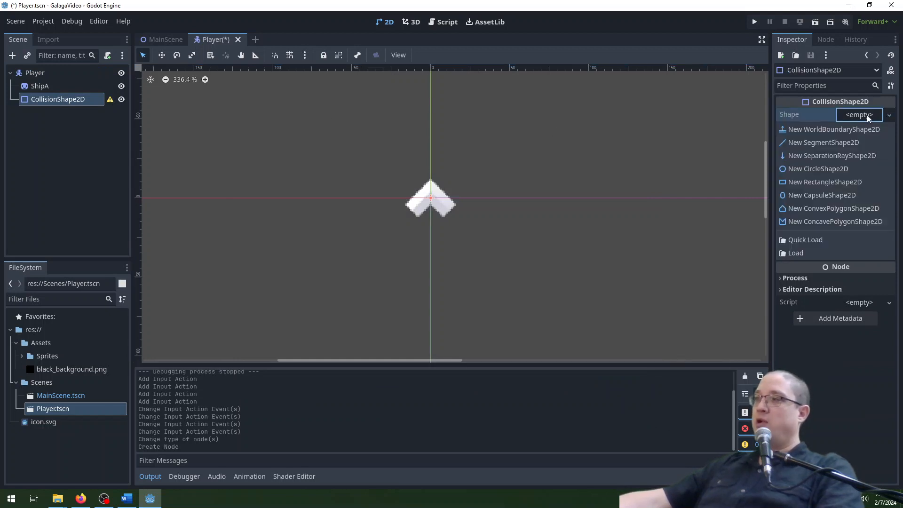
{"action": "left_click", "coordinate": [818, 168]}
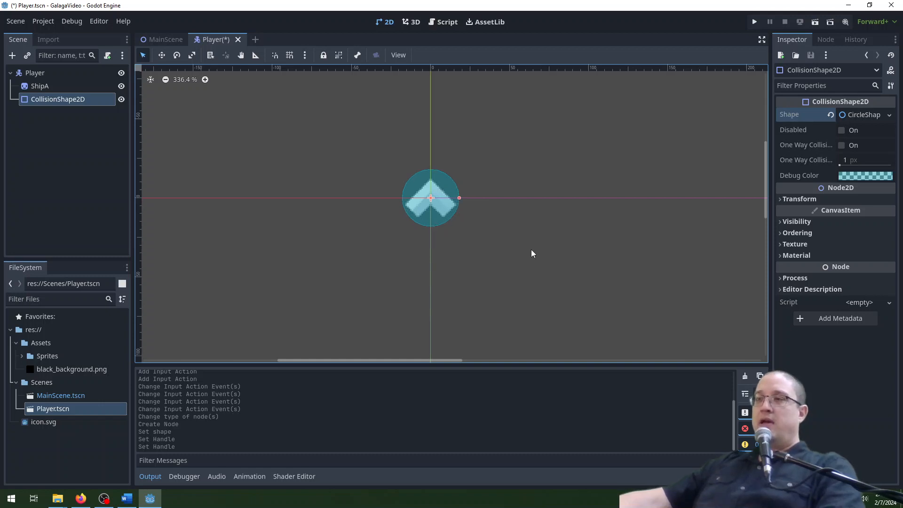
{"action": "left_click", "coordinate": [863, 114]}
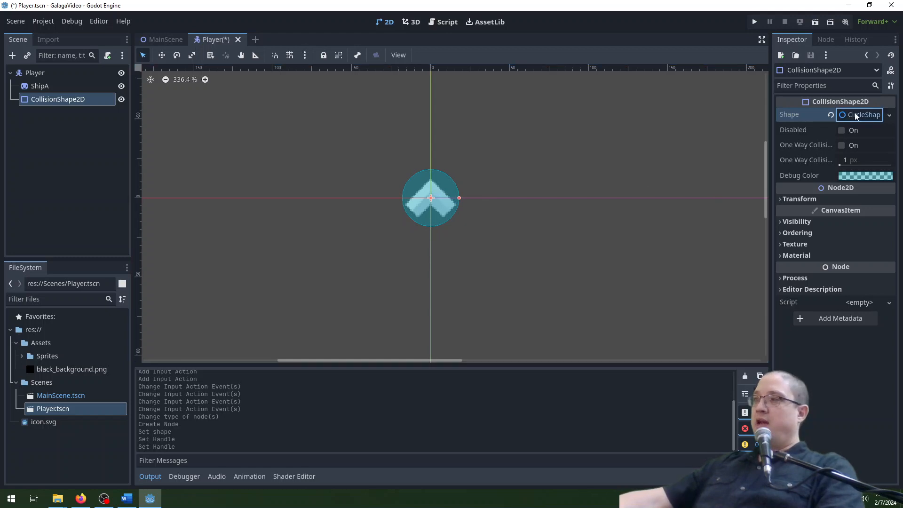
{"action": "left_click", "coordinate": [862, 115]}
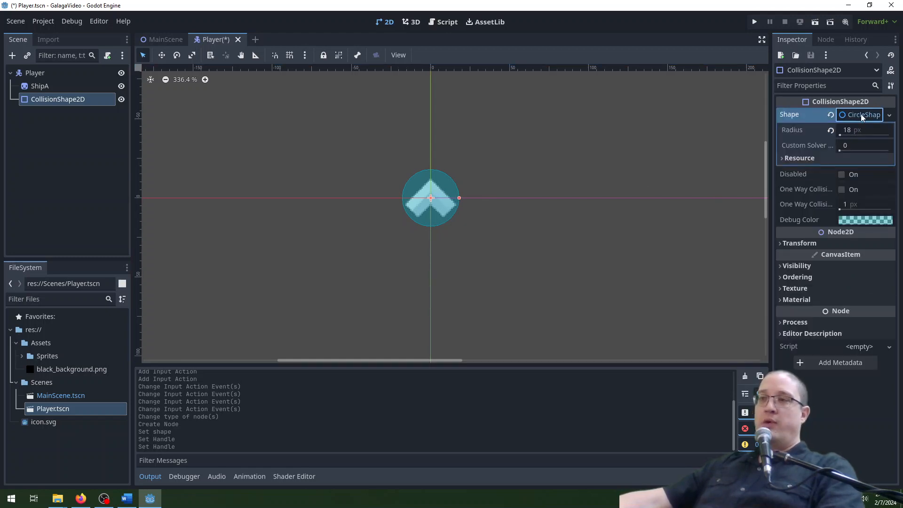
{"action": "mouse_move", "coordinate": [861, 115]}
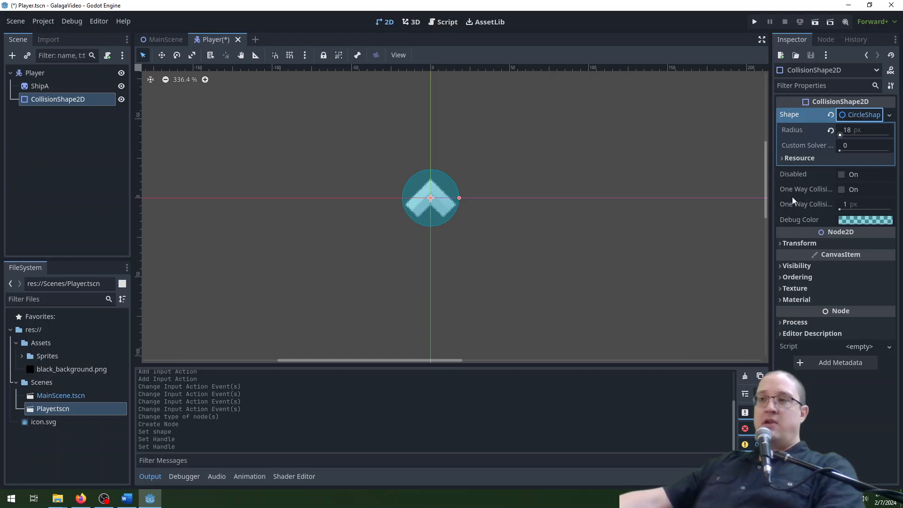
{"action": "mouse_move", "coordinate": [455, 174]}
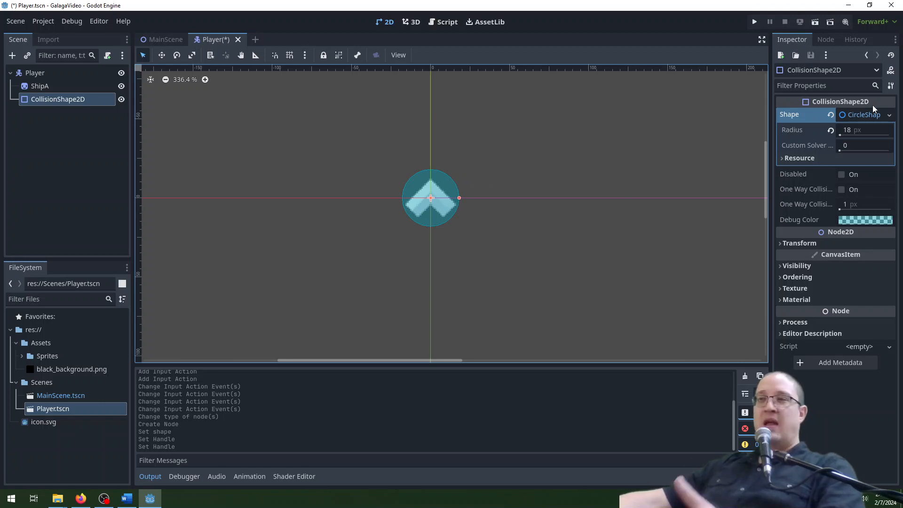
{"action": "mouse_move", "coordinate": [420, 176]}
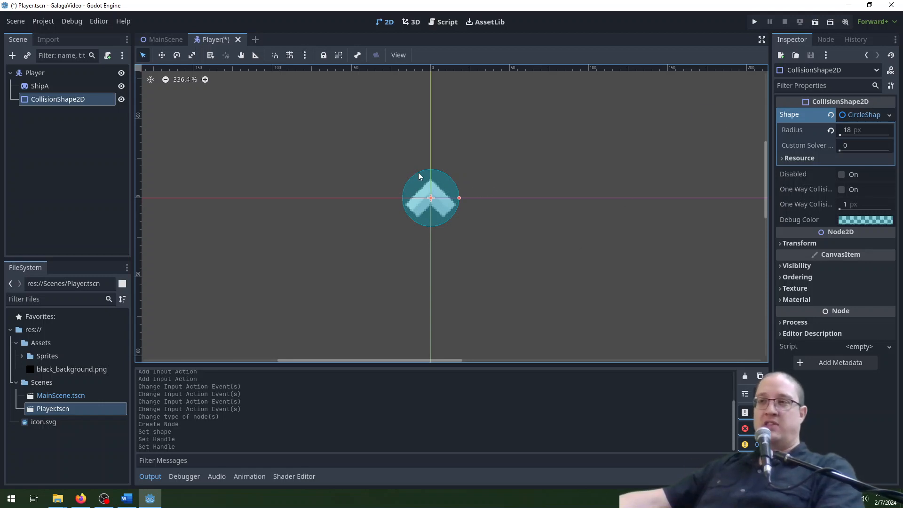
{"action": "mouse_move", "coordinate": [469, 213]}
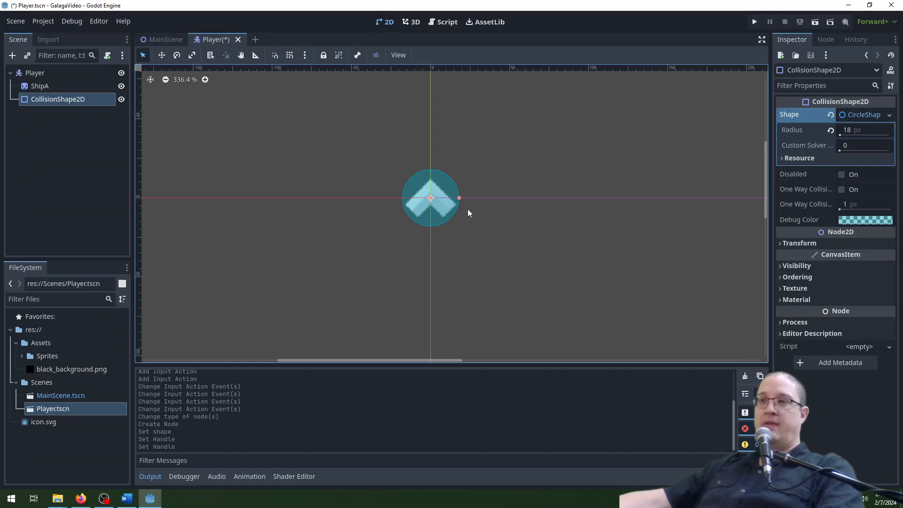
{"action": "mouse_move", "coordinate": [866, 115]}
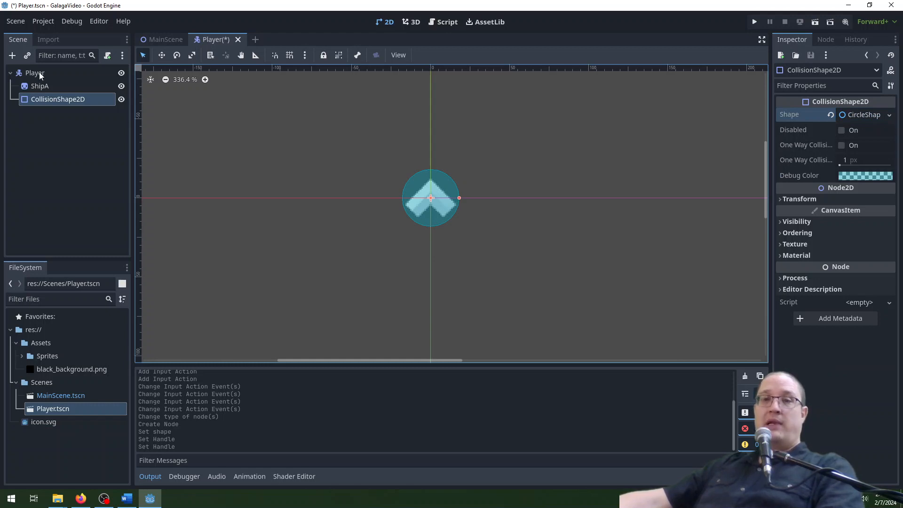
{"action": "mouse_move", "coordinate": [51, 90]}
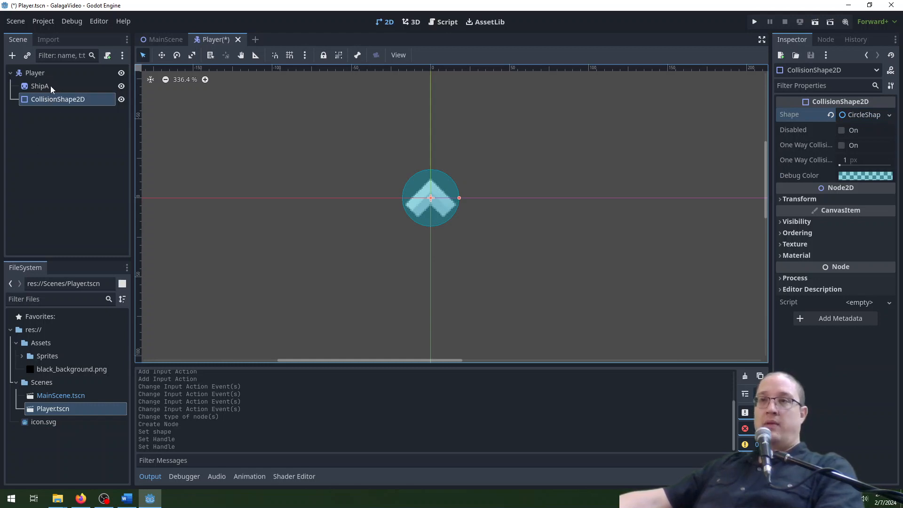
{"action": "mouse_move", "coordinate": [476, 214]}
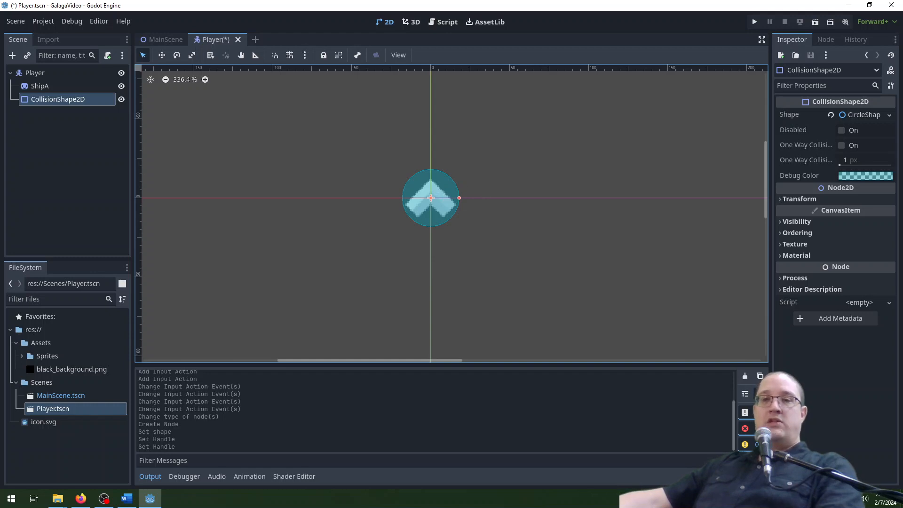
{"action": "mouse_move", "coordinate": [214, 121]}
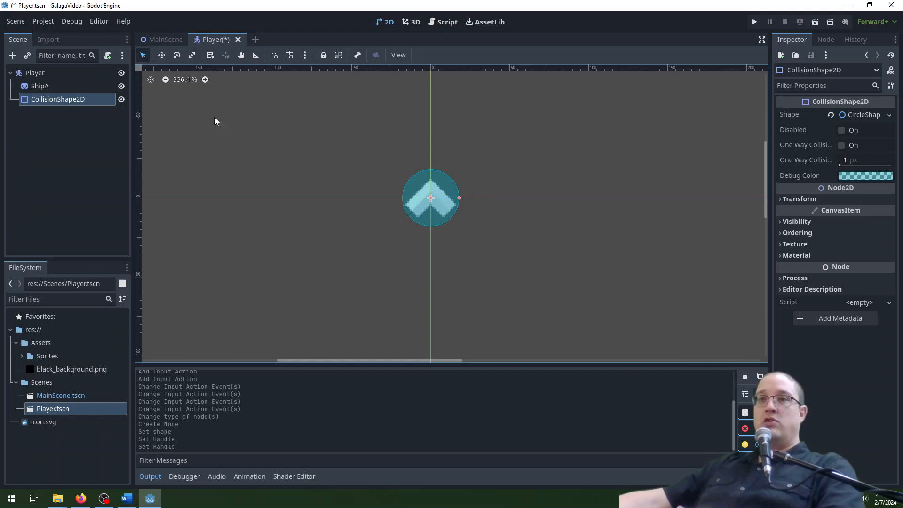
Create and attach Player.gd to the Player node using the Node: Default template
{"action": "left_click", "coordinate": [35, 72]}
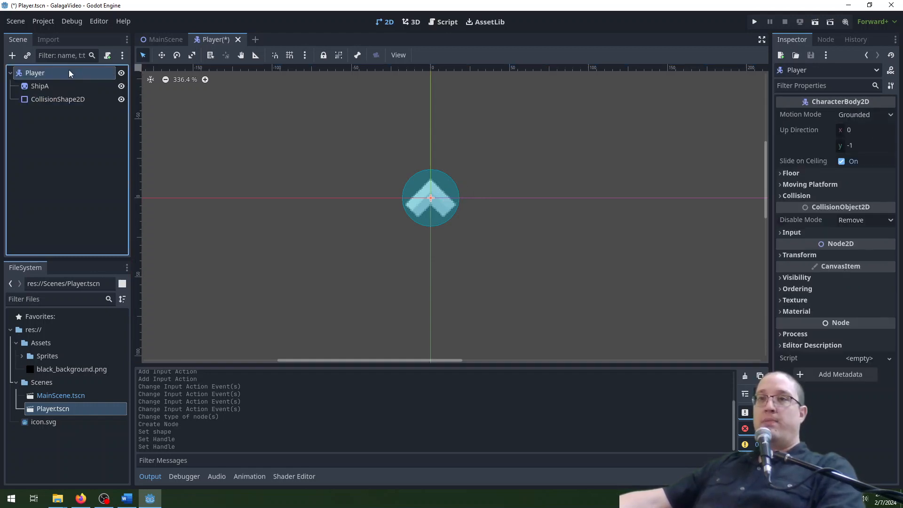
{"action": "mouse_move", "coordinate": [78, 81]}
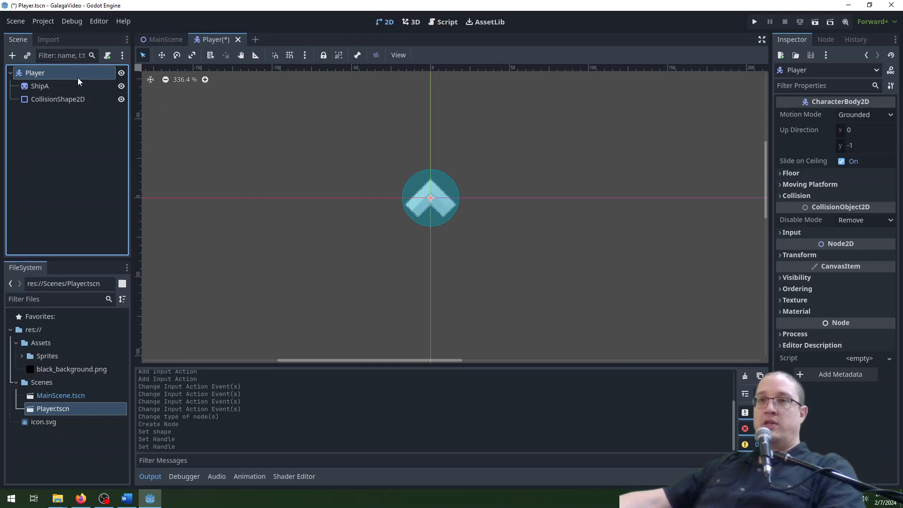
{"action": "mouse_move", "coordinate": [75, 84]}
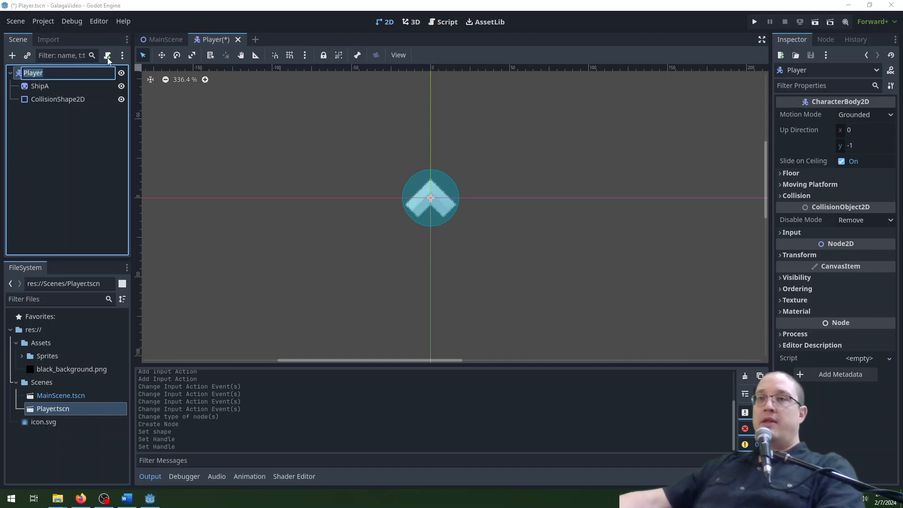
{"action": "mouse_move", "coordinate": [107, 55]}
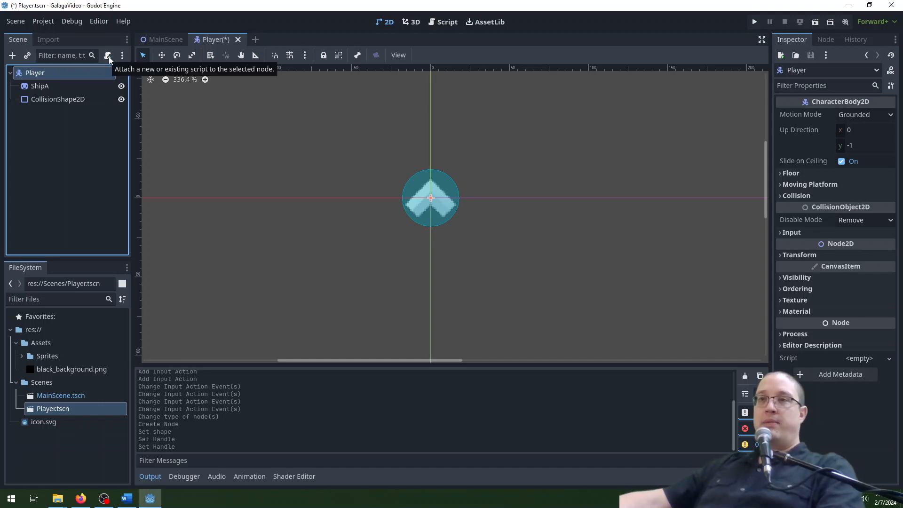
{"action": "left_click", "coordinate": [108, 54]}
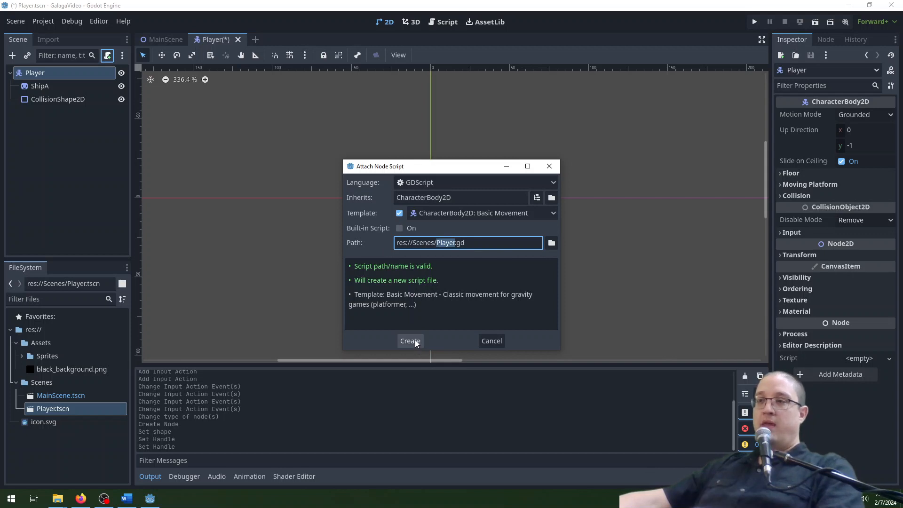
{"action": "mouse_move", "coordinate": [401, 217]}
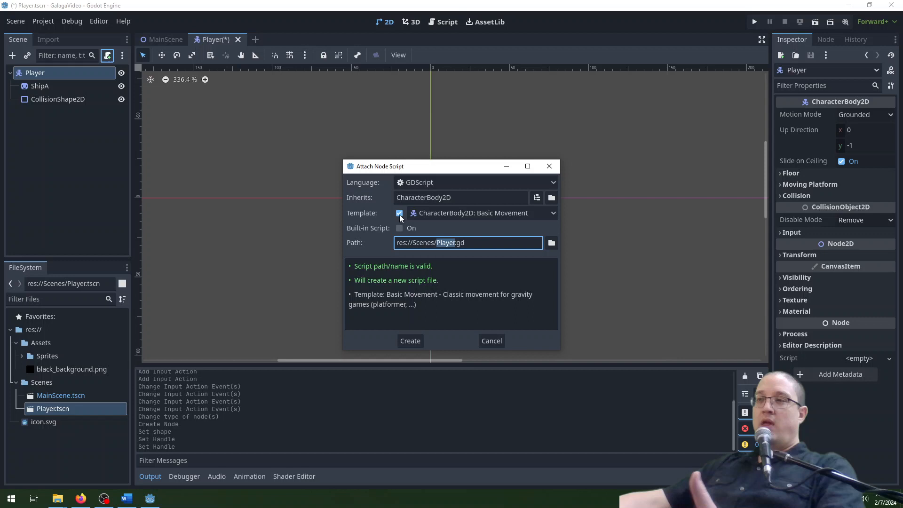
{"action": "left_click", "coordinate": [399, 213]}
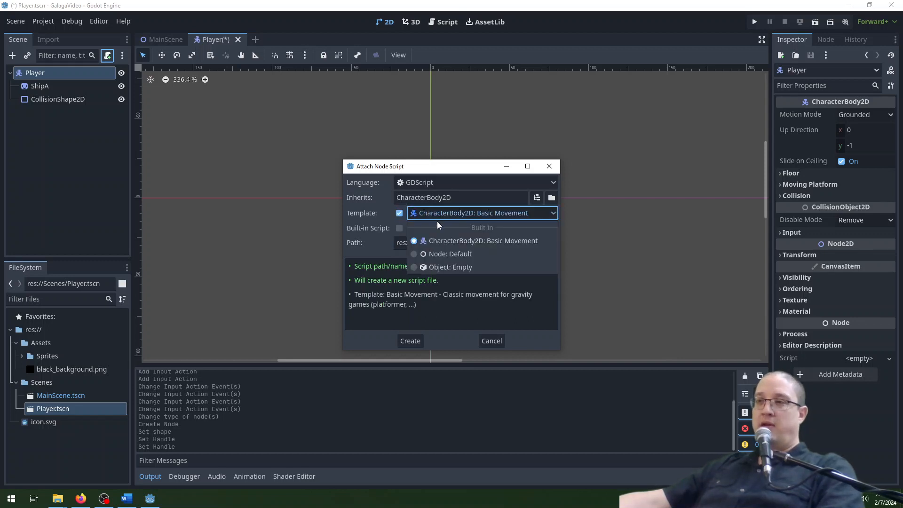
{"action": "left_click", "coordinate": [450, 253]}
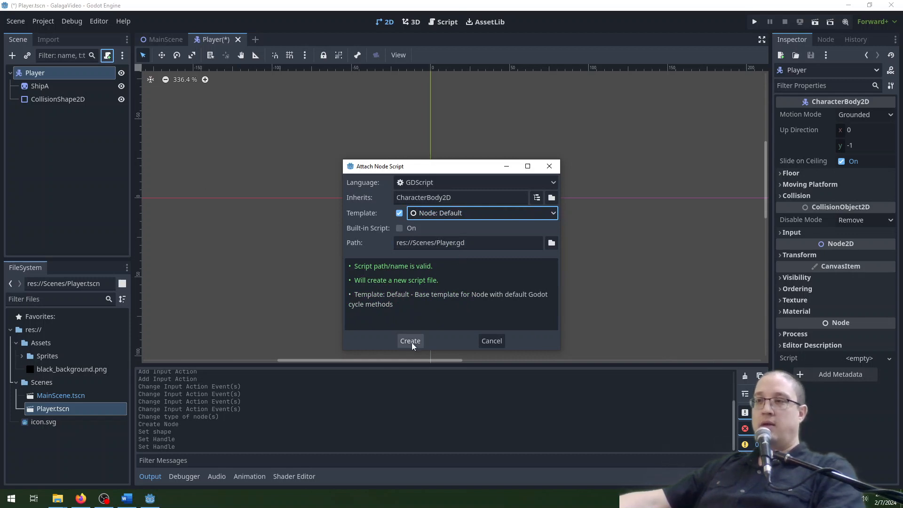
{"action": "left_click", "coordinate": [409, 341]}
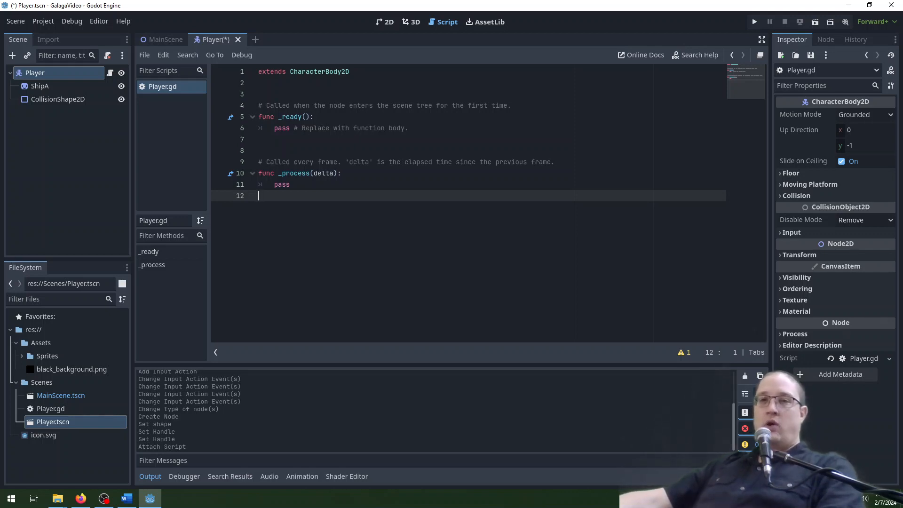
{"action": "left_click", "coordinate": [312, 71]}
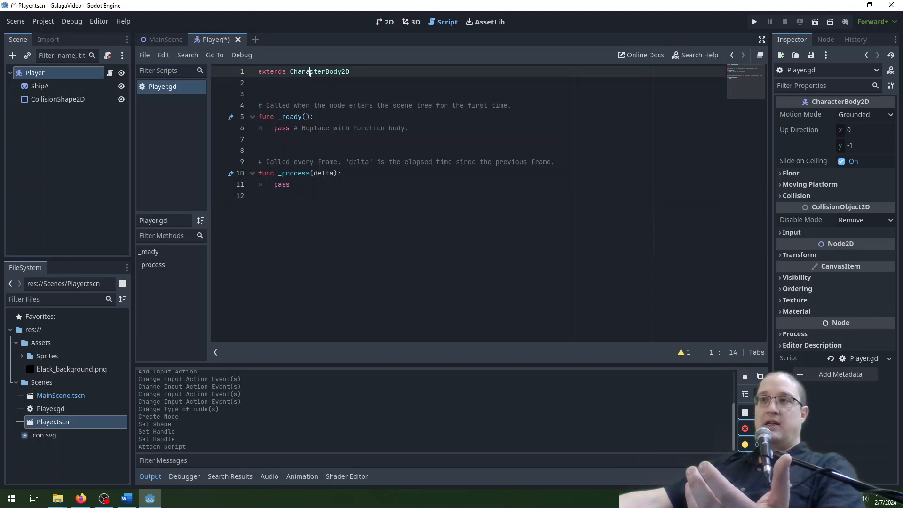
{"action": "double_click", "coordinate": [319, 71]}
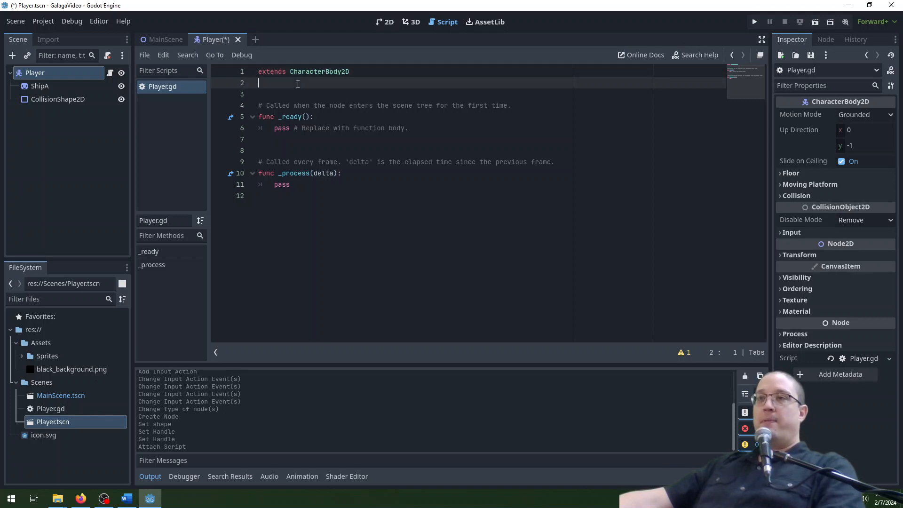
{"action": "type", "text": "s"}
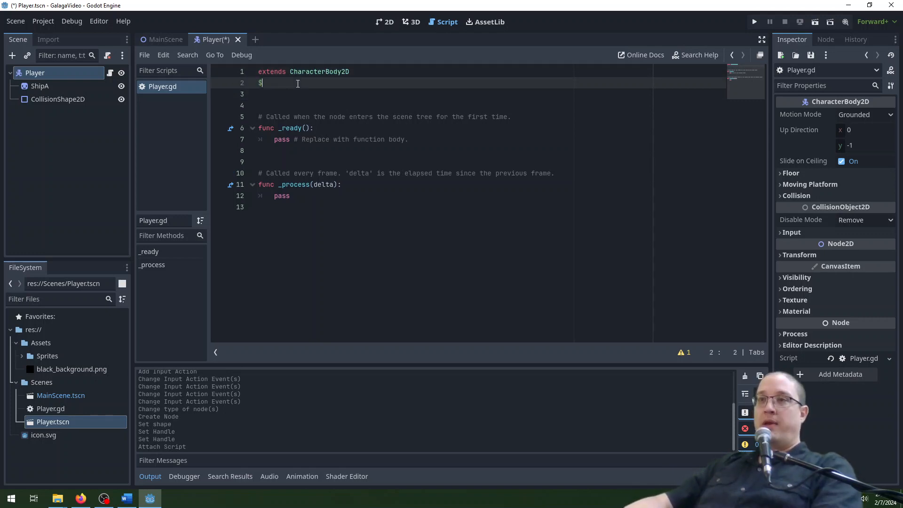
{"action": "type", "text": "#variables go here"}
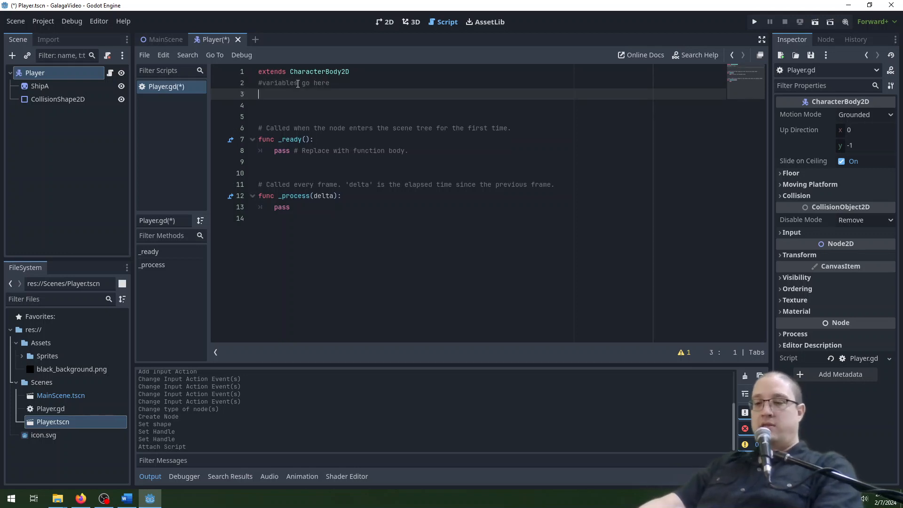
{"action": "type", "text": "@export var speed:"}
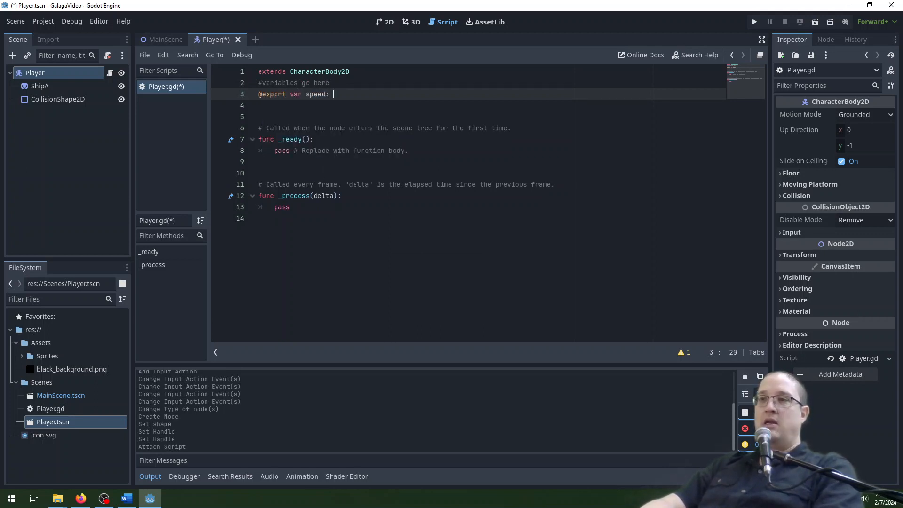
{"action": "type", "text": "float = 400"}
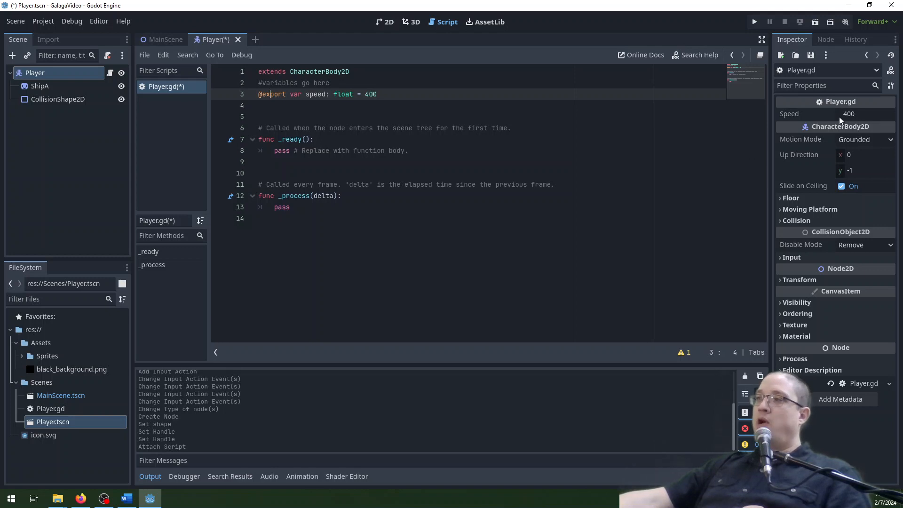
{"action": "mouse_move", "coordinate": [795, 104]}
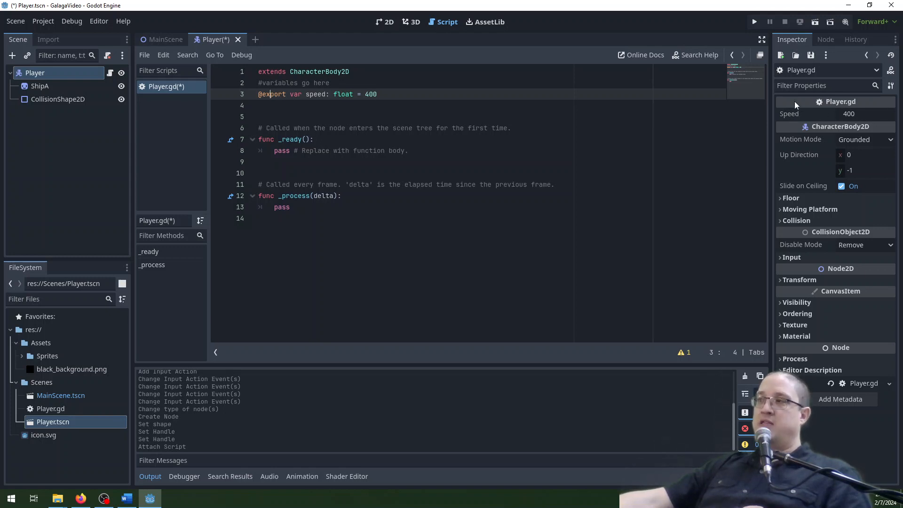
{"action": "mouse_move", "coordinate": [863, 116]}
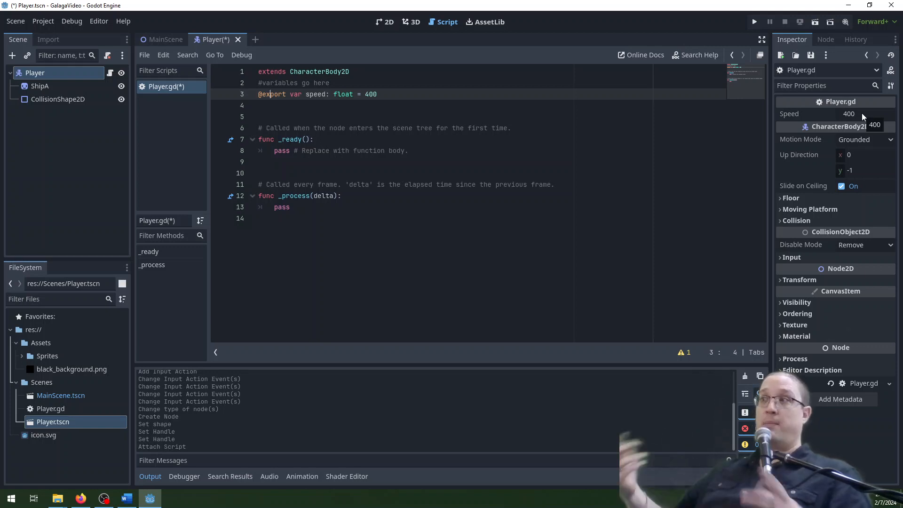
{"action": "mouse_move", "coordinate": [787, 123]}
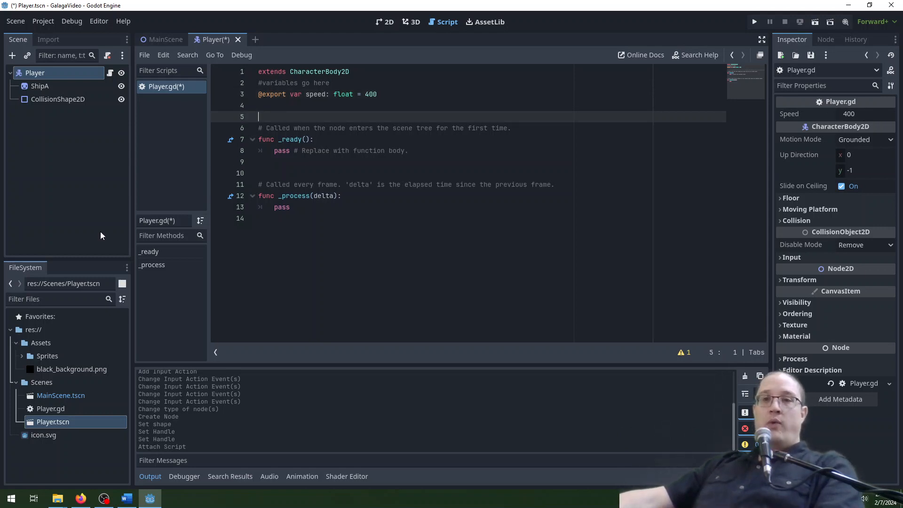
{"action": "mouse_move", "coordinate": [340, 214]}
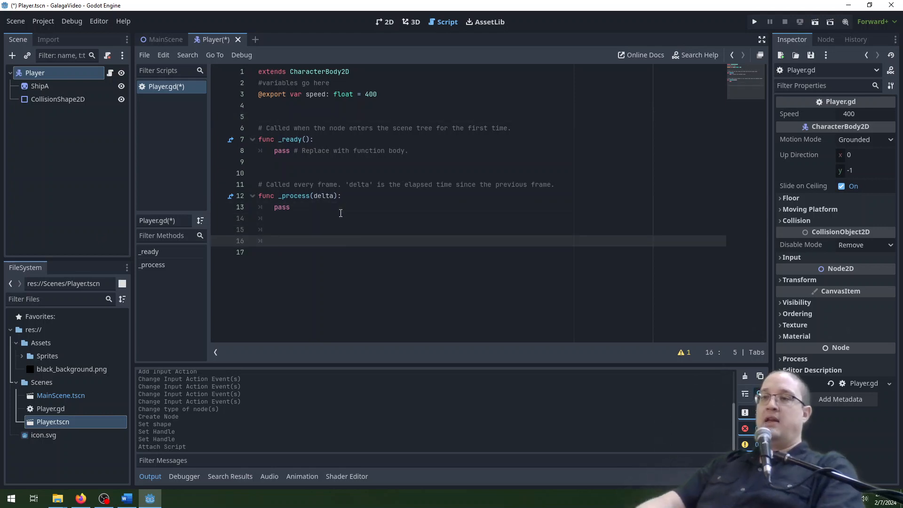
Declare an empty func _physics_process(delta) after the _process function via autocomplete
{"action": "left_click", "coordinate": [262, 241]}
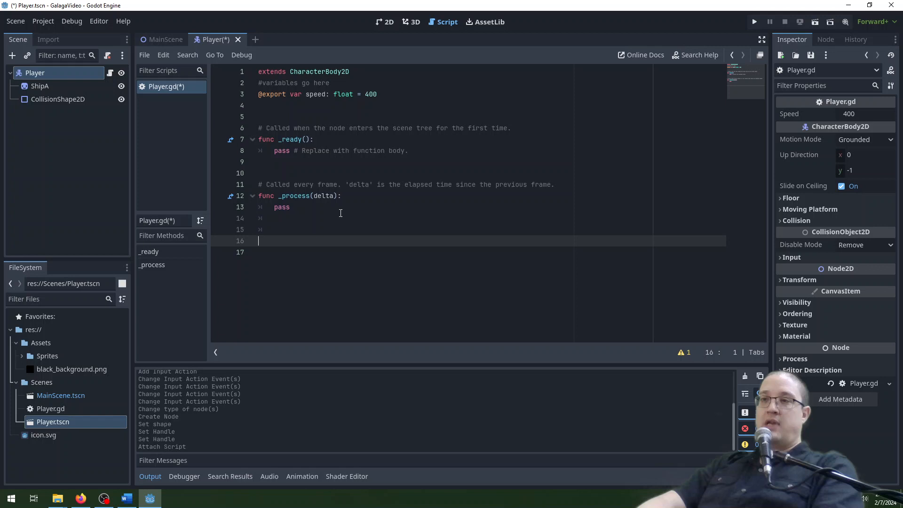
{"action": "type", "text": "func _p"}
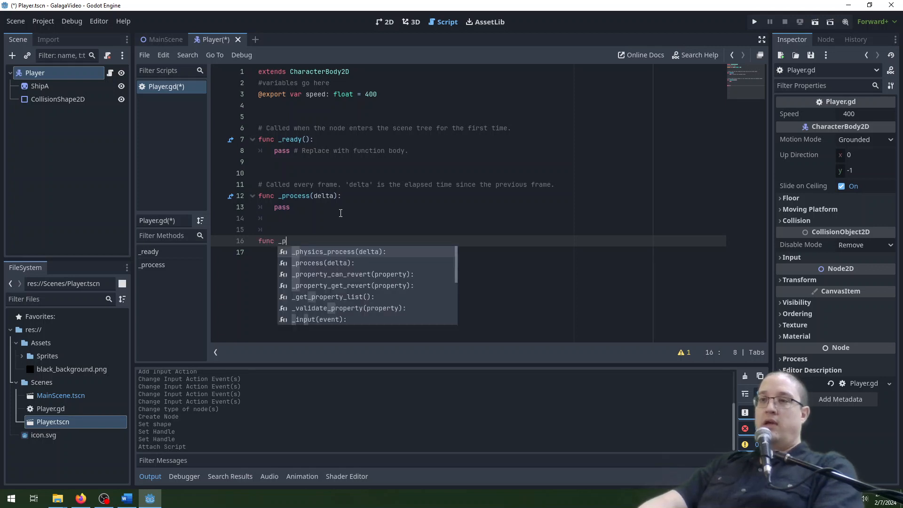
{"action": "type", "text": "hysics_process(delta):"}
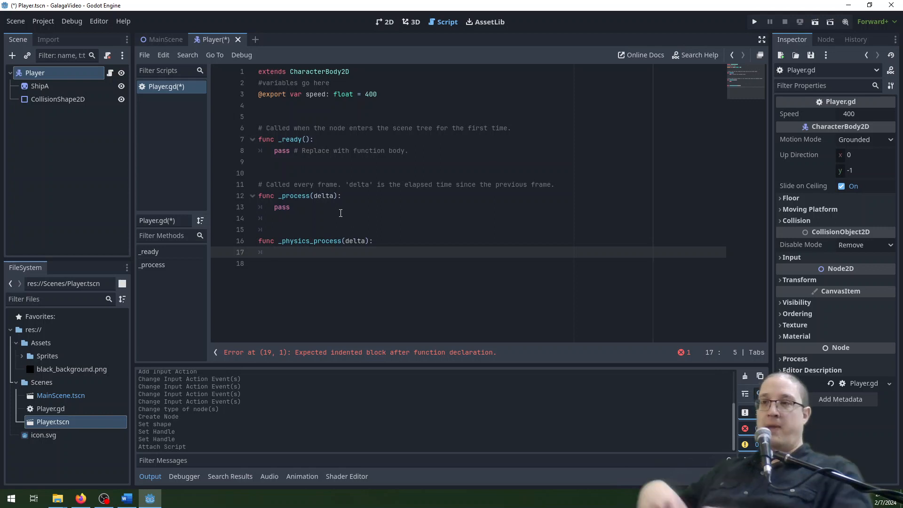
{"action": "mouse_move", "coordinate": [423, 256]}
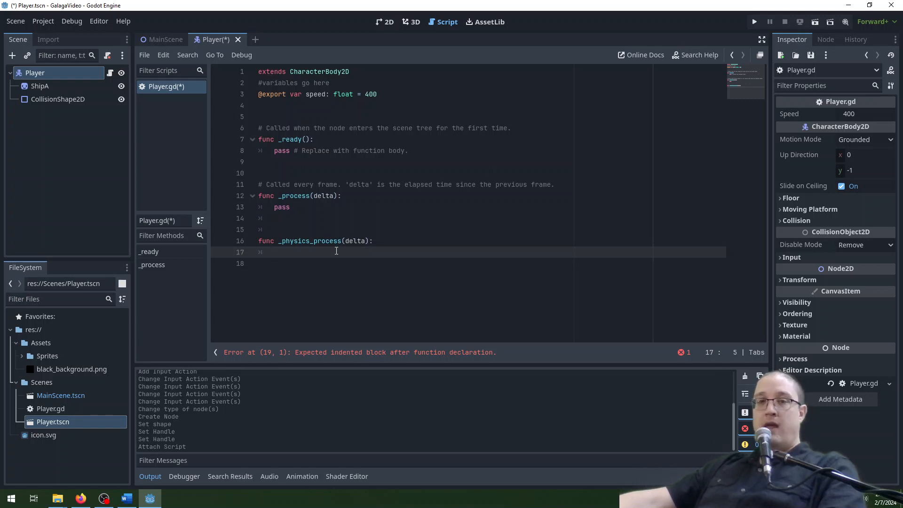
Begin 'var direction = Input.get_vector(' inside _physics_process
{"action": "type", "text": "var direction"}
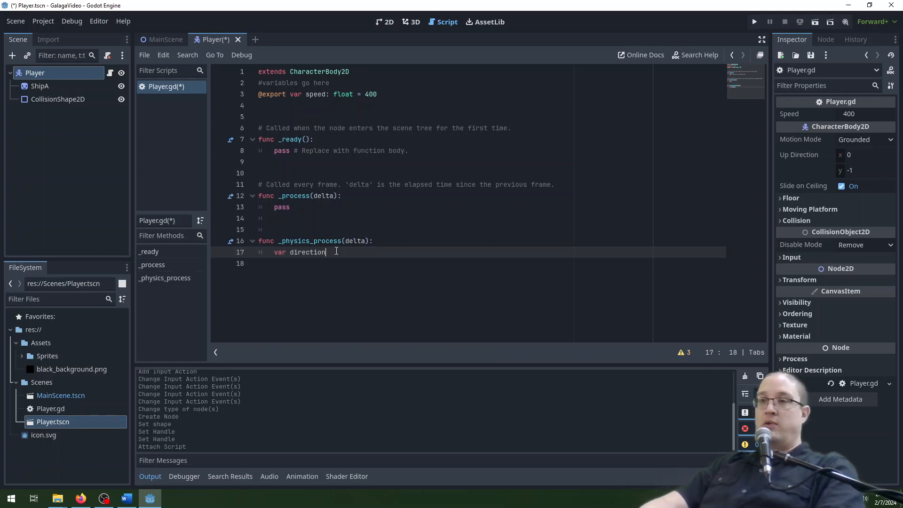
{"action": "type", "text": "="}
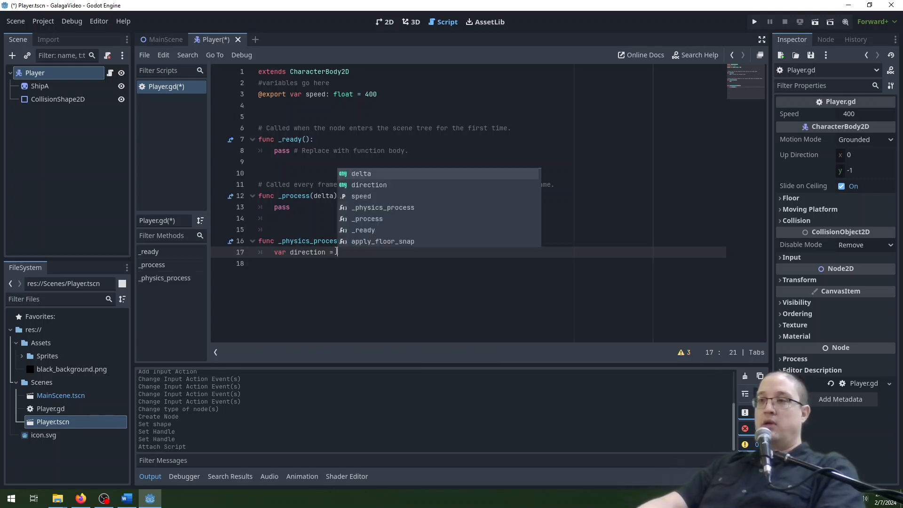
{"action": "type", "text": "inpu"}
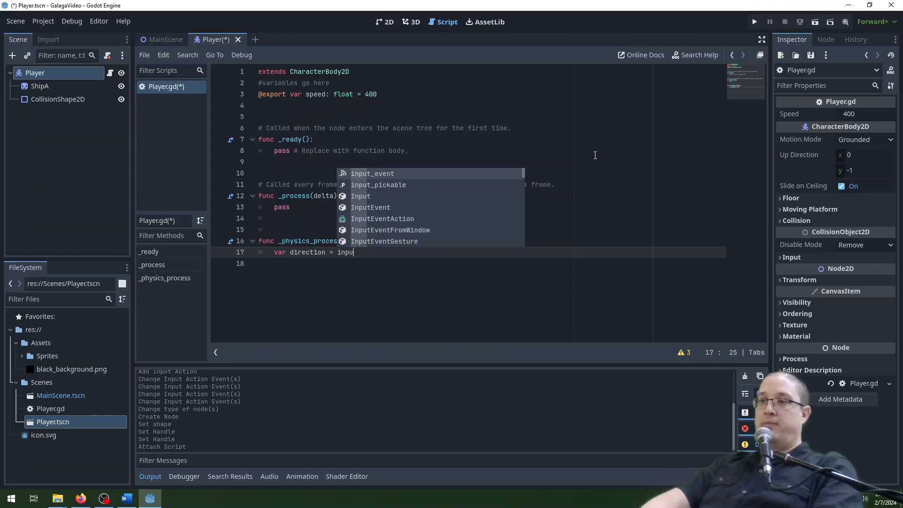
{"action": "type", "text": "t"}
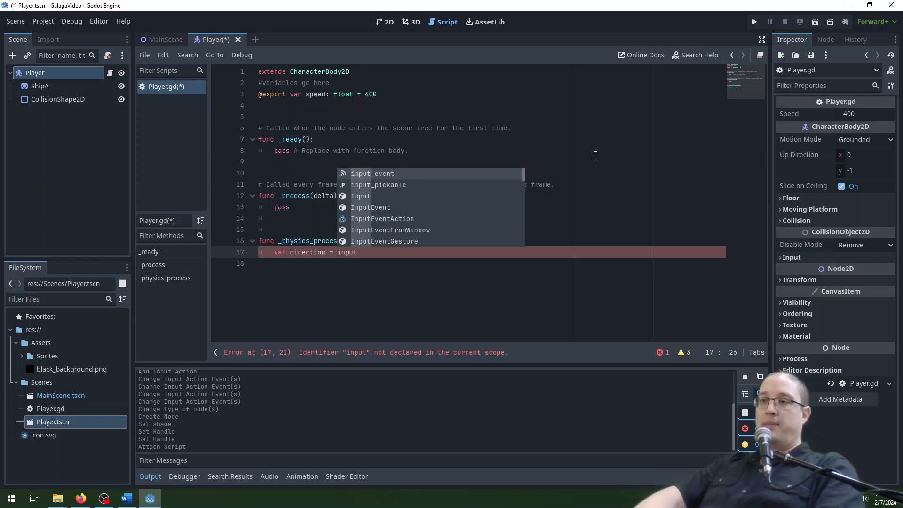
{"action": "type", "text": "I"}
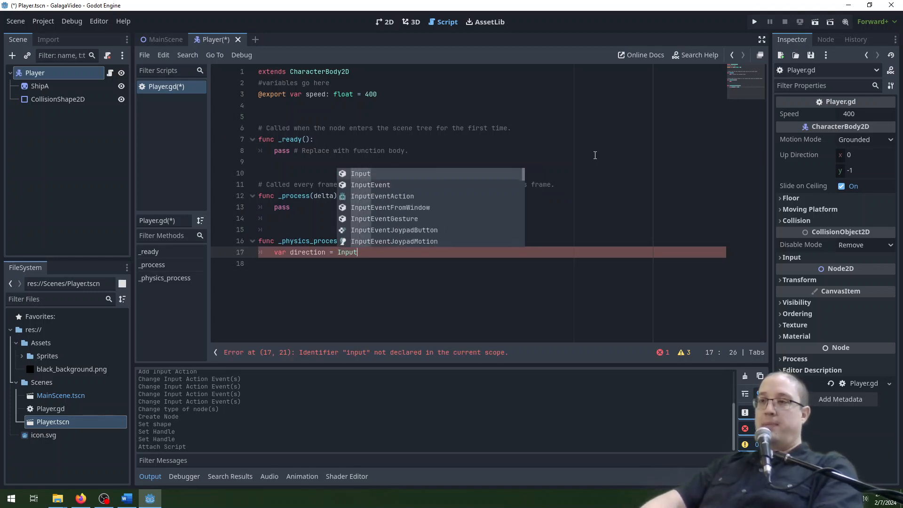
{"action": "type", "text": ".get_"}
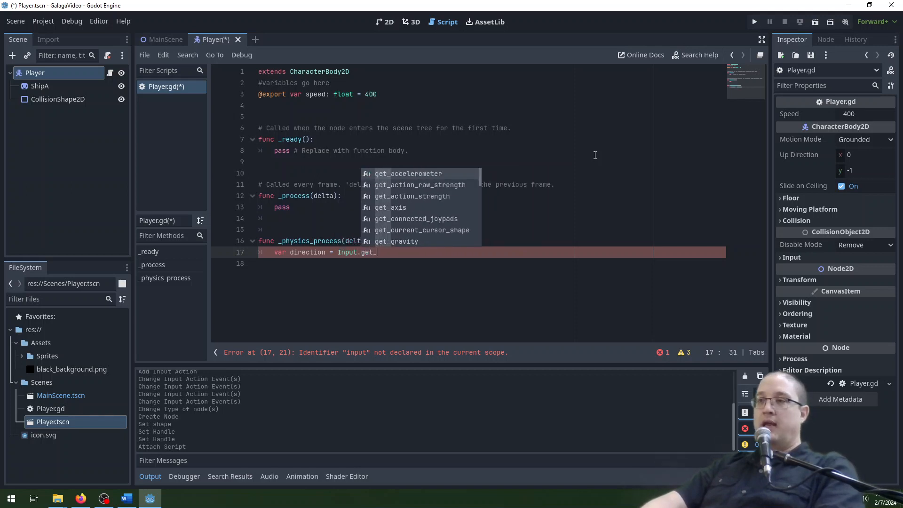
{"action": "type", "text": "vector("}
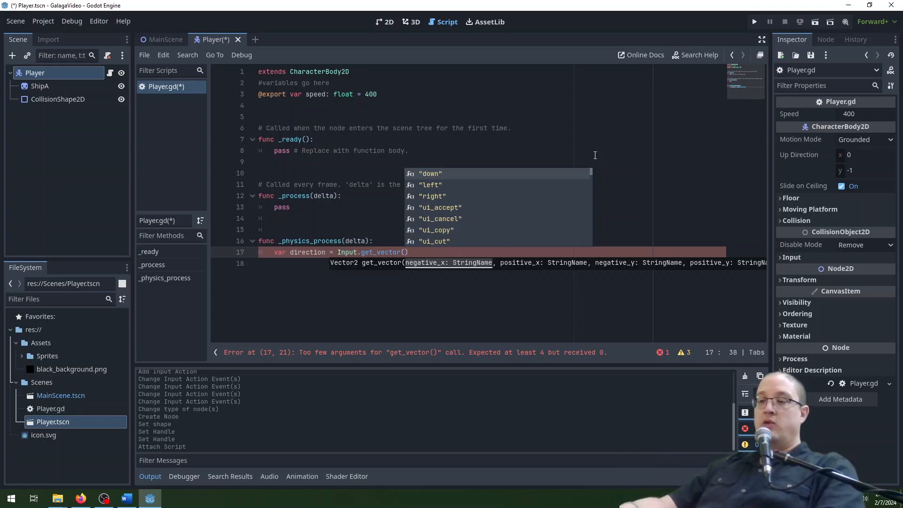
Pass the "left", "right", "up", "down" actions to get_vector, completing the direction line
{"action": "type", "text": "left\""}
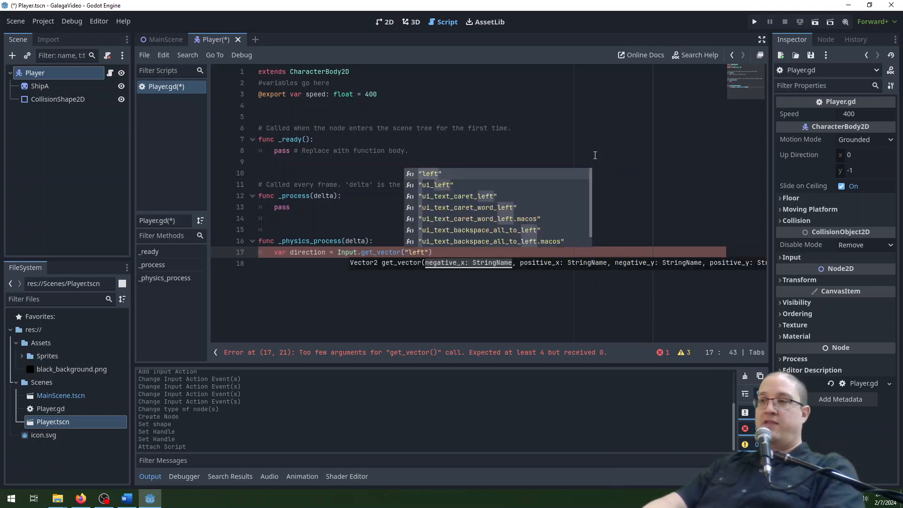
{"action": "type", "text": ", \"right\","}
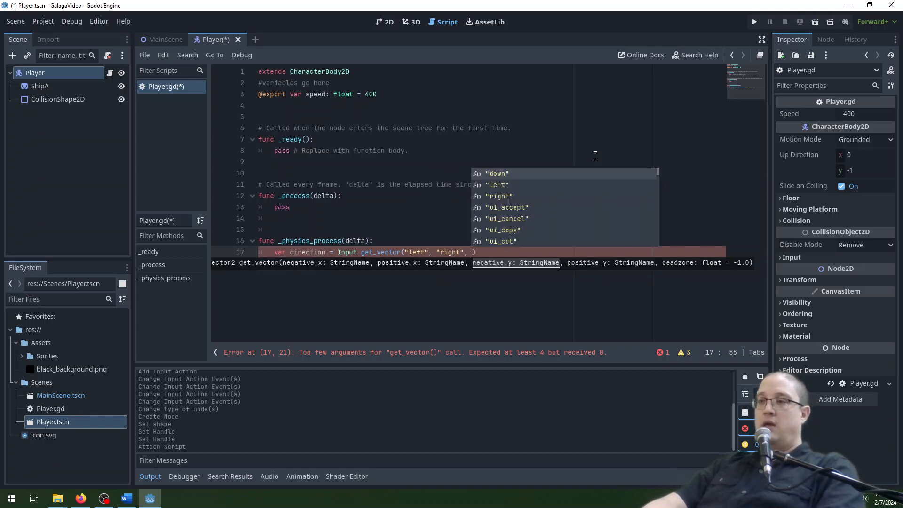
{"action": "type", "text": "u\""}
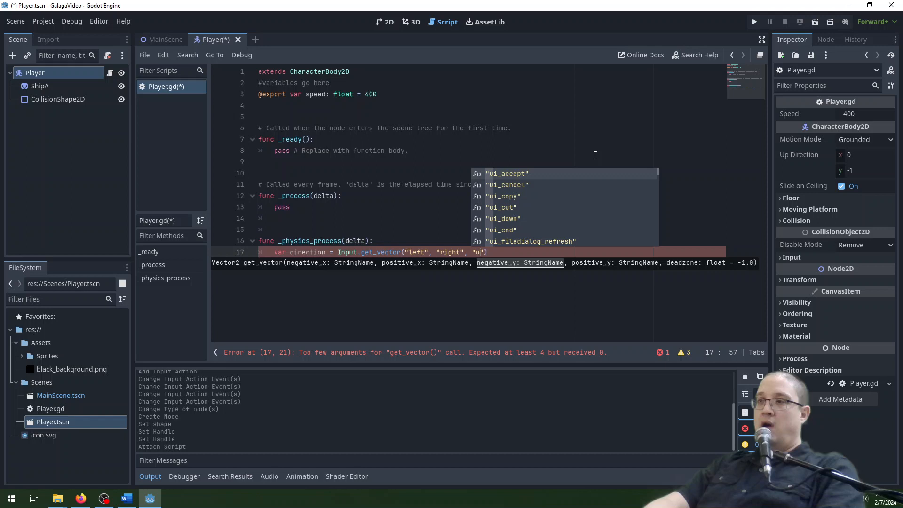
{"action": "type", "text": "up"}
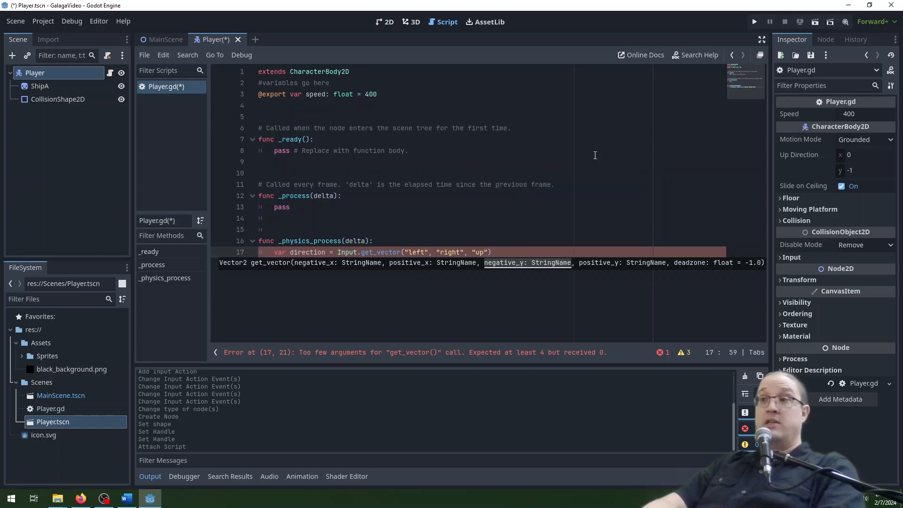
{"action": "type", "text": ","}
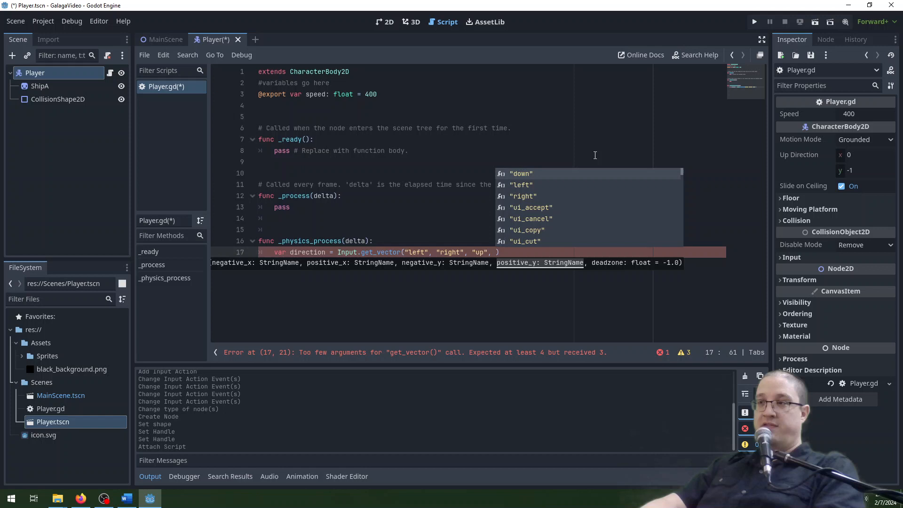
{"action": "type", "text": "\"down\""}
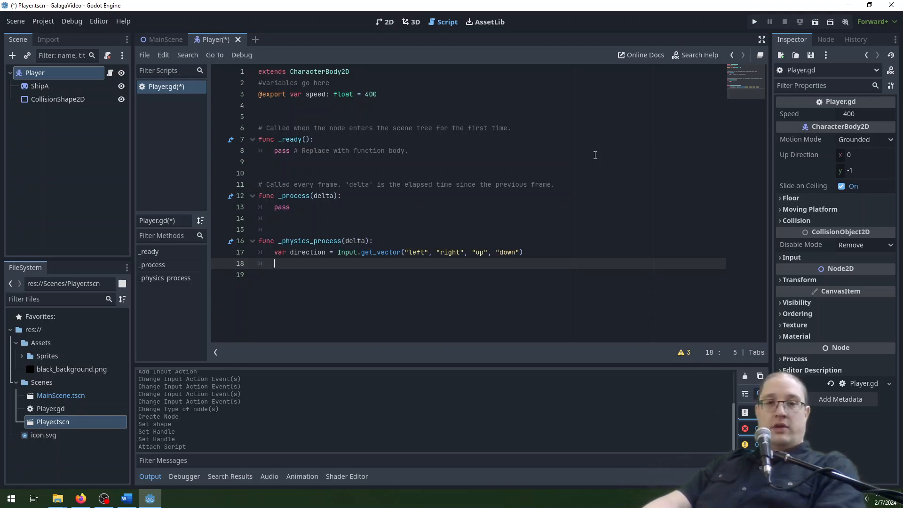
Set velocity = direction * speed, call move_and_slide(), and save Player.gd
{"action": "type", "text": "velocity ="}
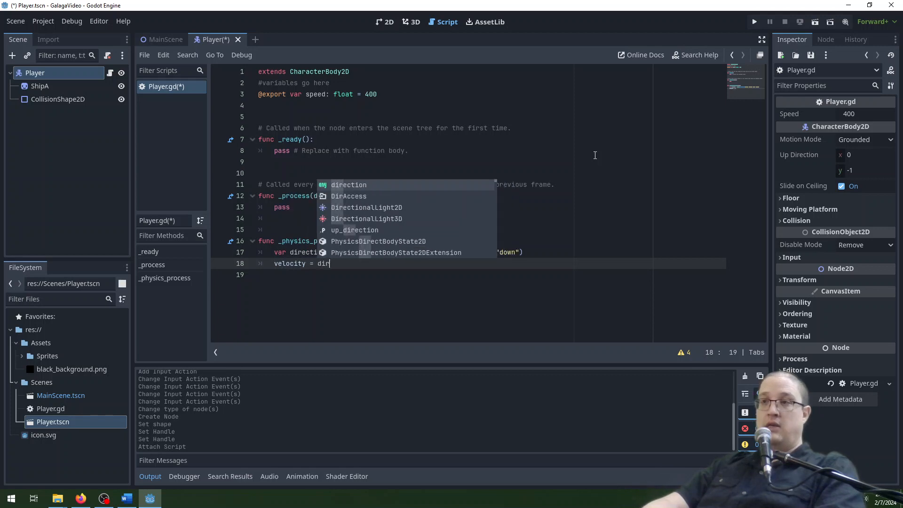
{"action": "type", "text": "direction *"}
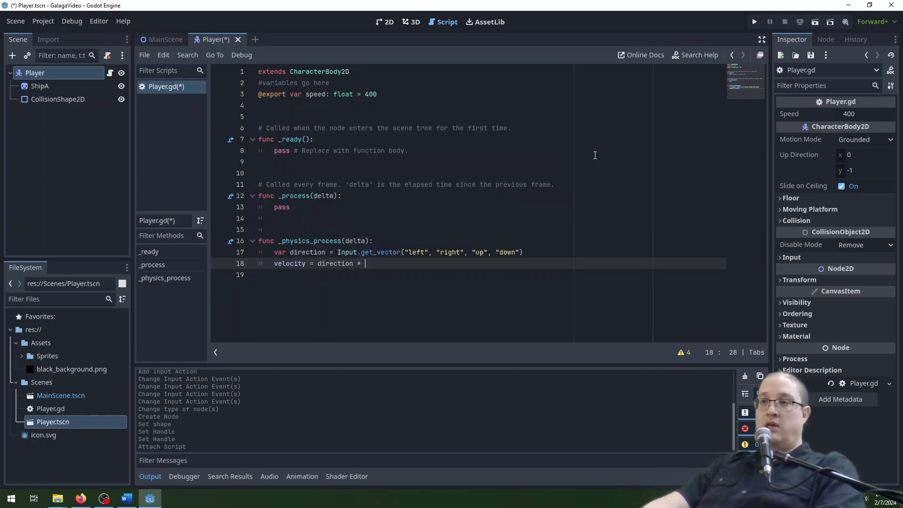
{"action": "type", "text": "speed"}
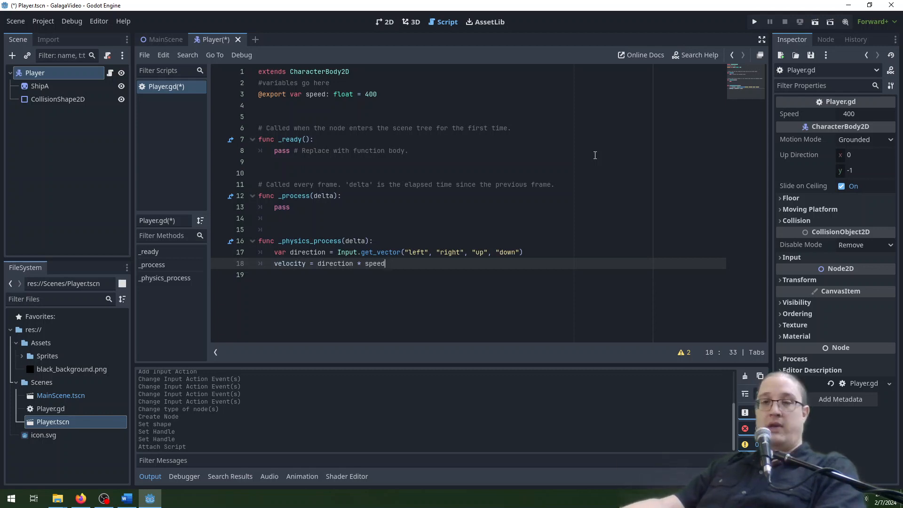
{"action": "key", "text": "enter"}
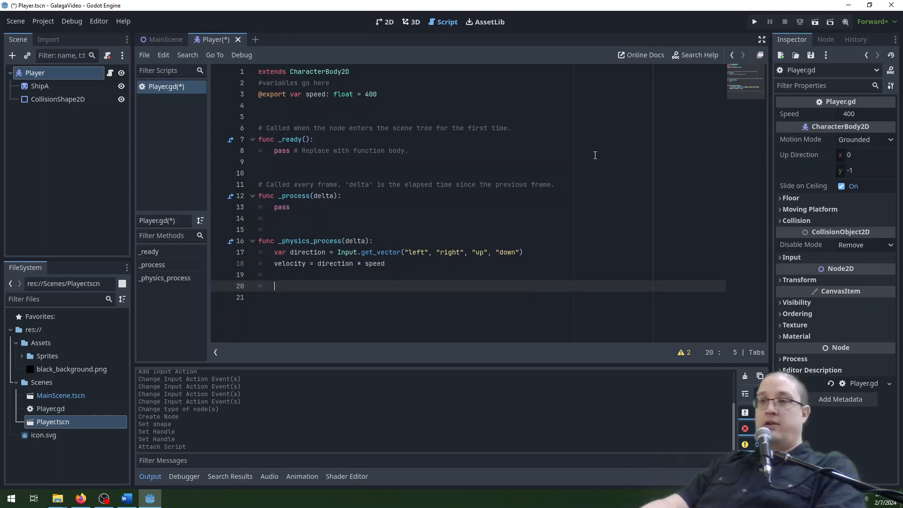
{"action": "type", "text": "move_and_slide("}
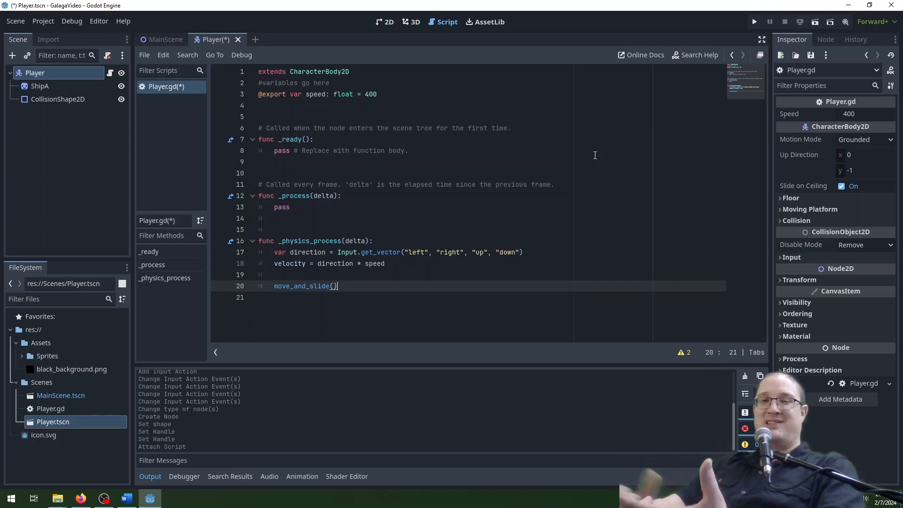
{"action": "mouse_move", "coordinate": [427, 219]}
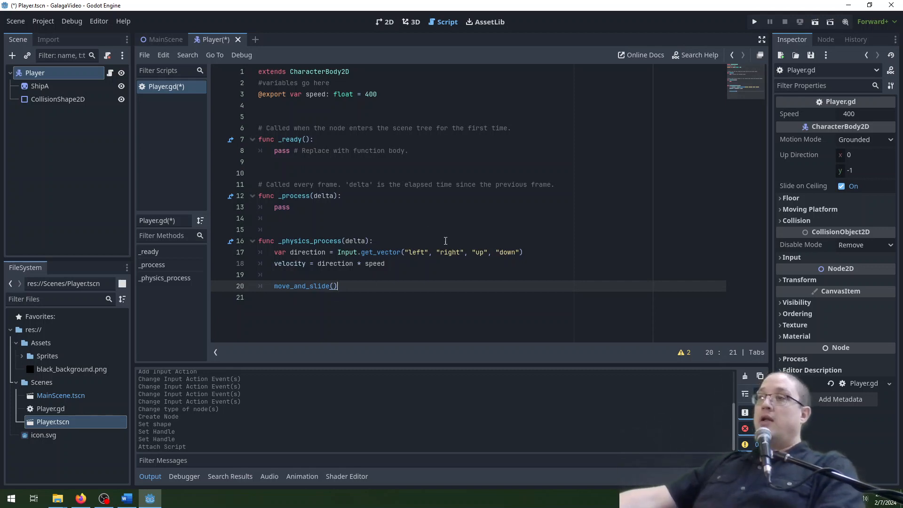
{"action": "key", "text": "ctrl+s"}
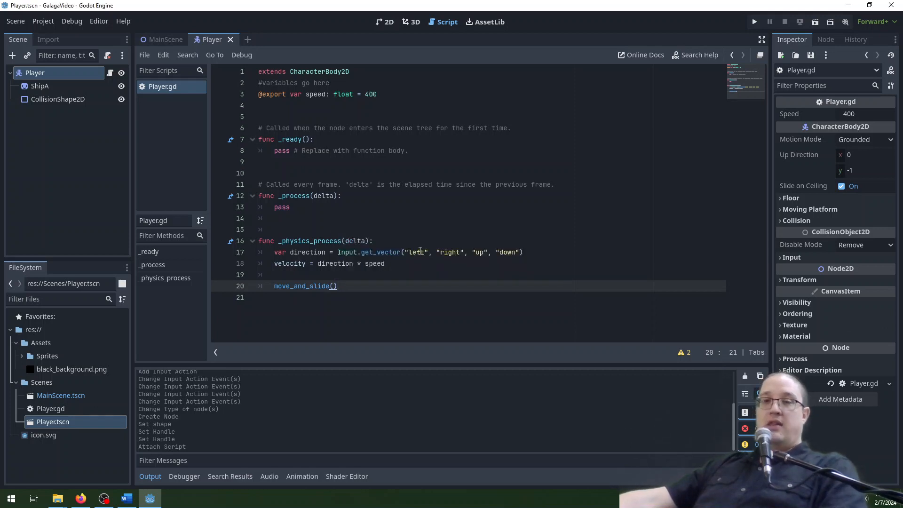
{"action": "mouse_move", "coordinate": [741, 26]}
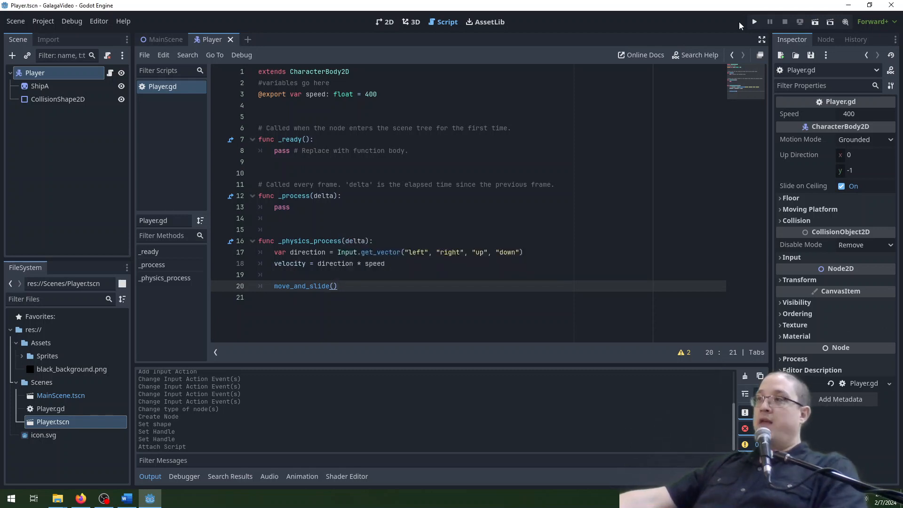
{"action": "left_click", "coordinate": [754, 22]}
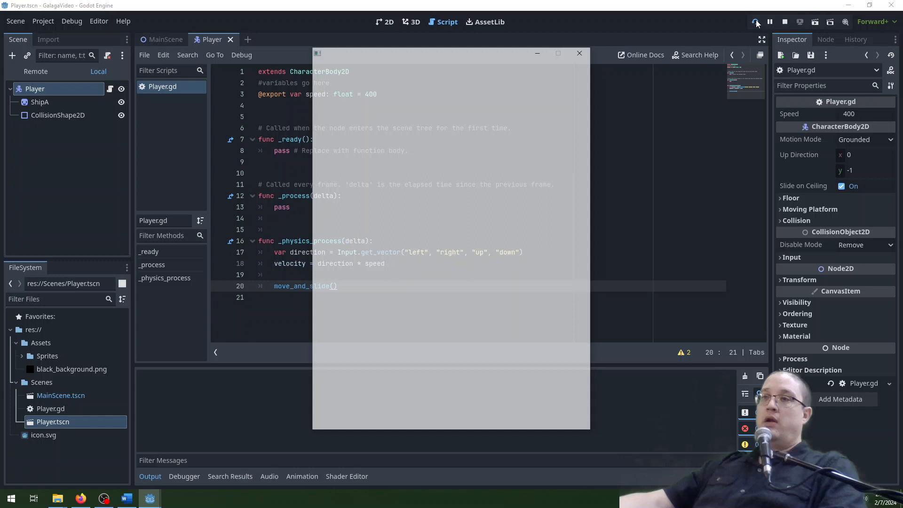
{"action": "left_click", "coordinate": [755, 22]}
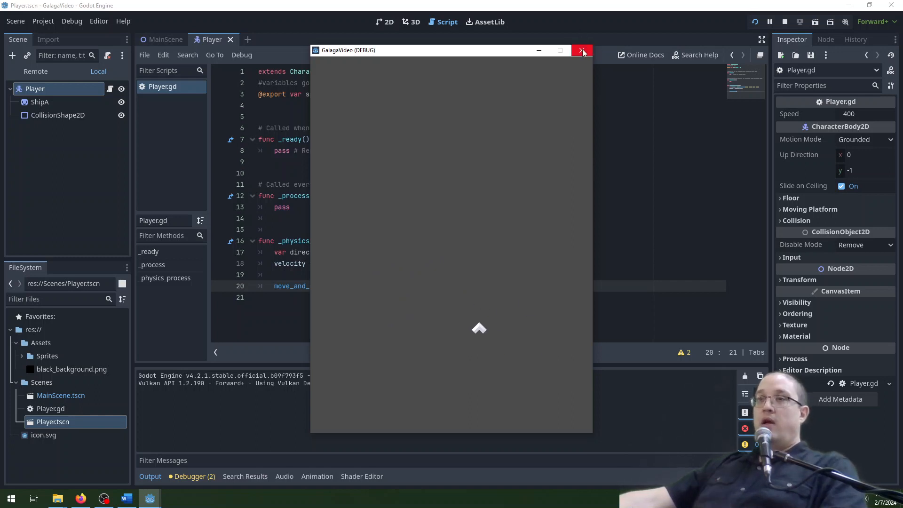
{"action": "mouse_move", "coordinate": [581, 51]}
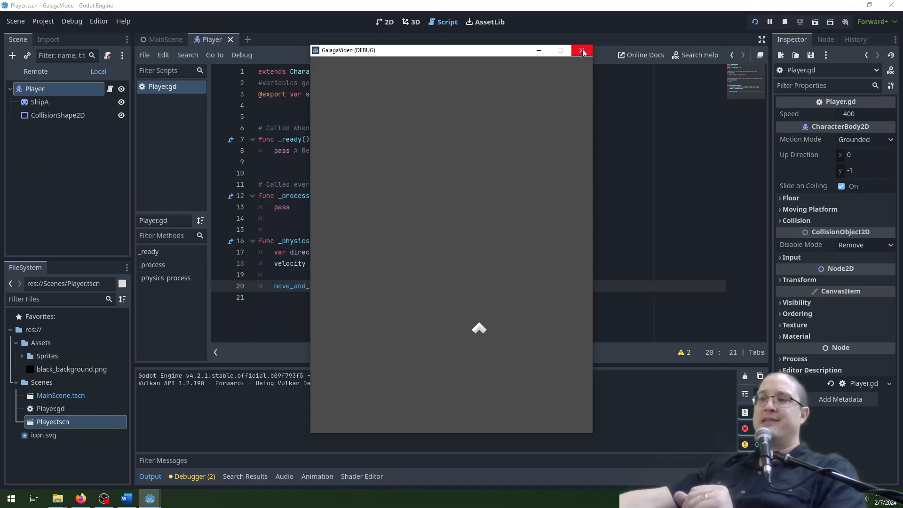
{"action": "left_click", "coordinate": [582, 50]}
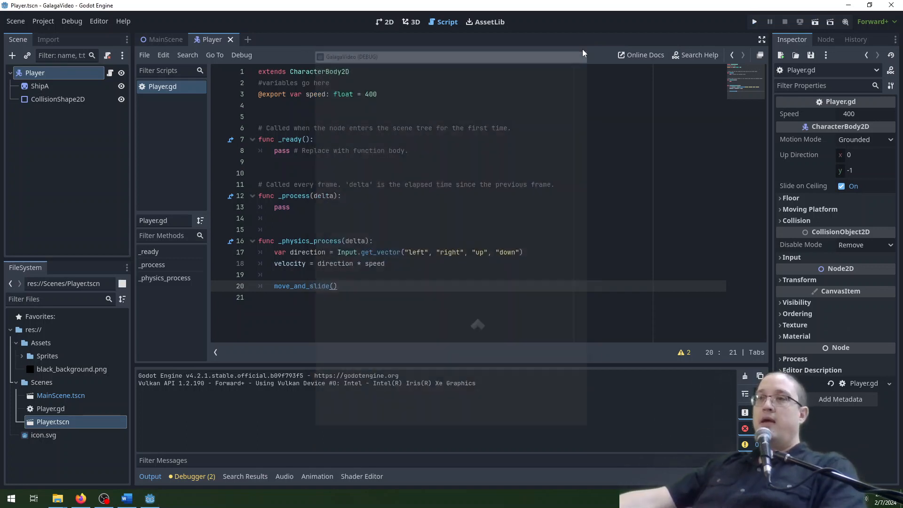